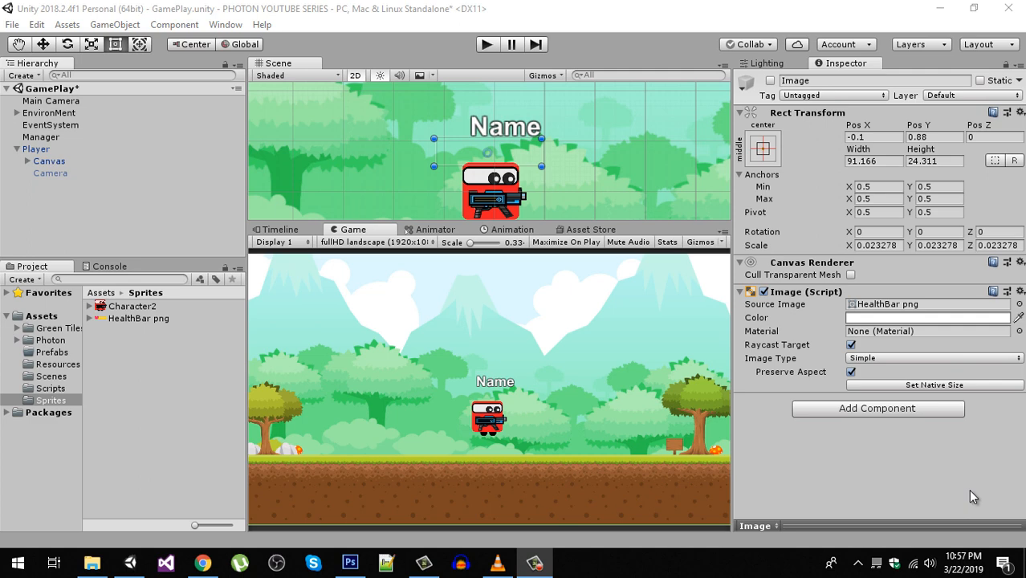
{"action": "mouse_move", "coordinate": [774, 34]}
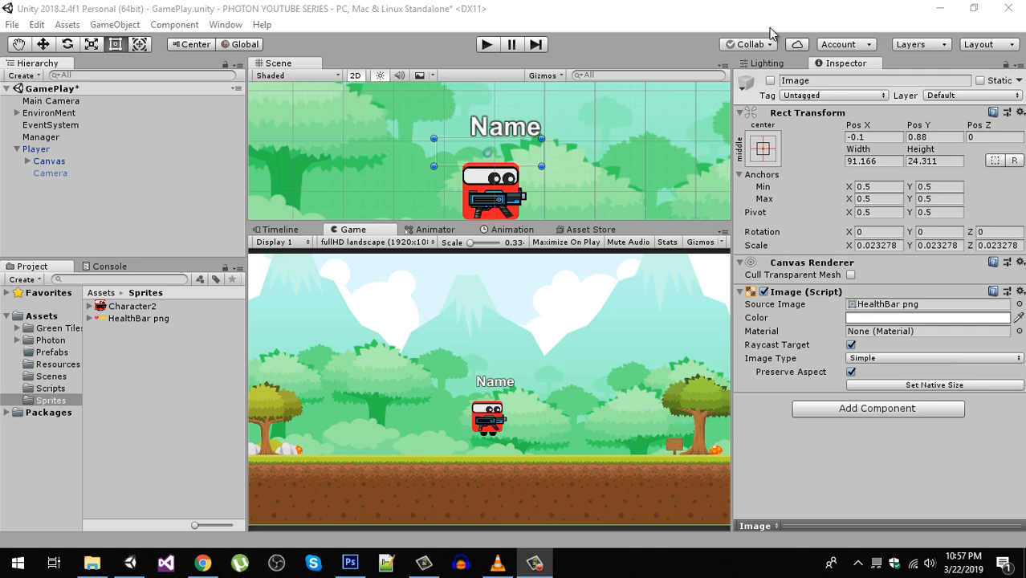
{"action": "mouse_move", "coordinate": [470, 417]}
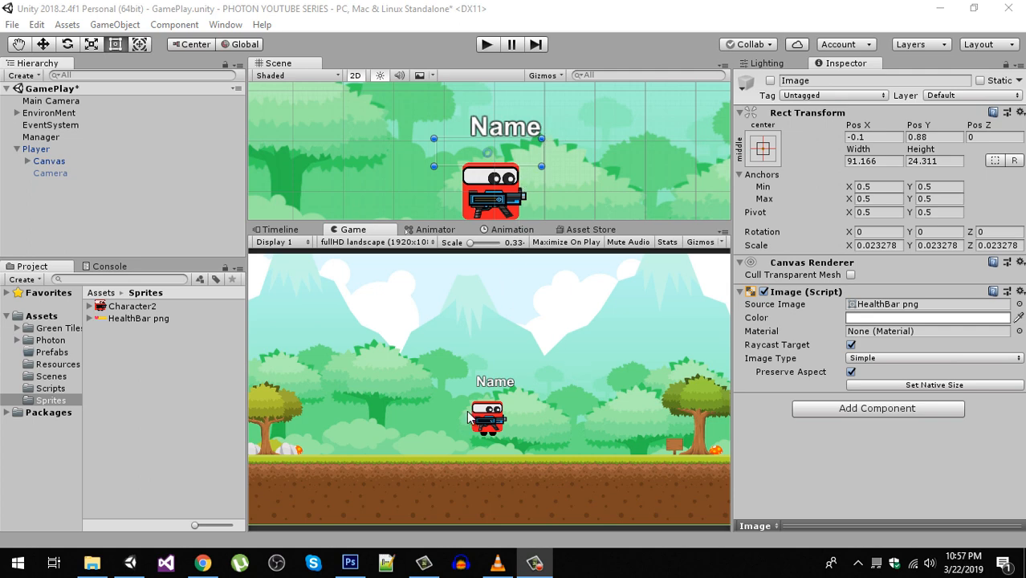
{"action": "mouse_move", "coordinate": [534, 404]}
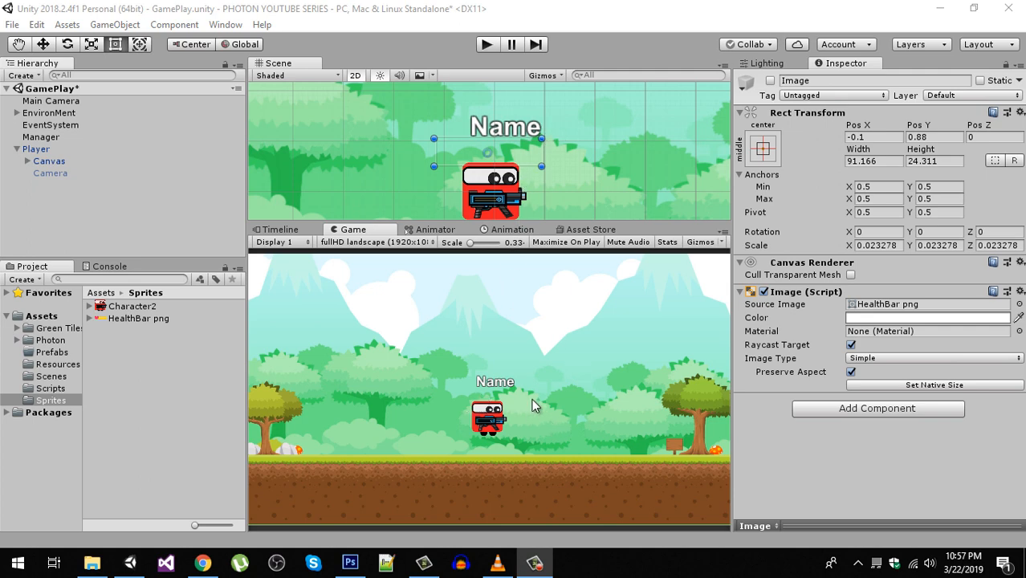
Step: Show the heart layer and set it against the left end of the yellow bar
{"action": "left_click", "coordinate": [350, 562]}
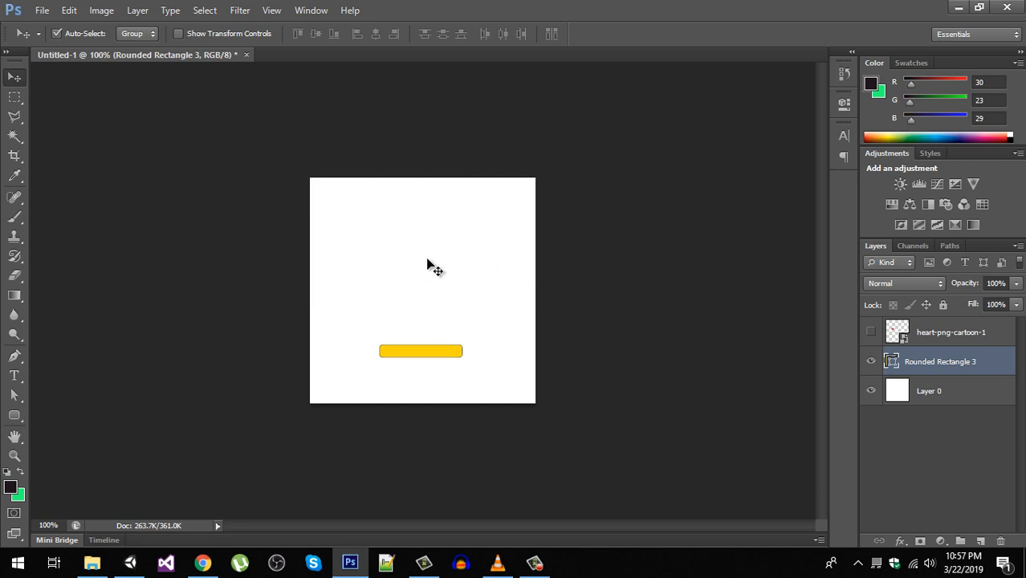
{"action": "left_click_drag", "start_coordinate": [421, 350], "coordinate": [420, 328]}
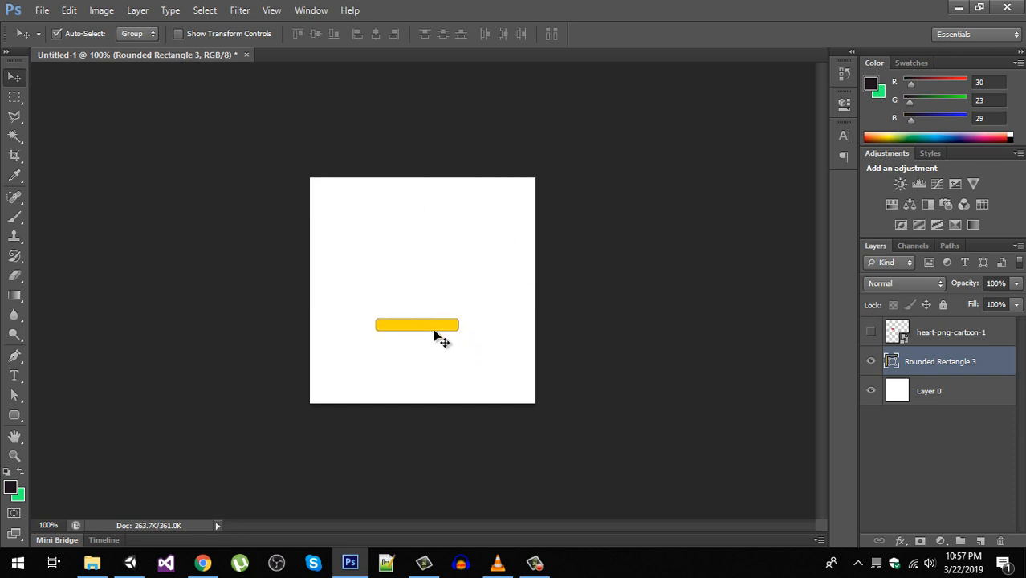
{"action": "left_click", "coordinate": [871, 331]}
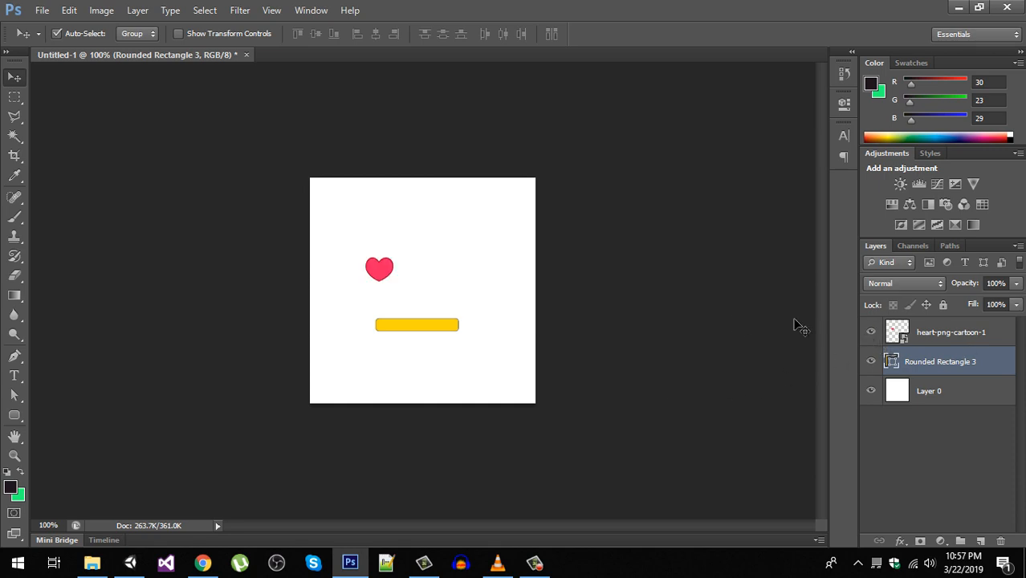
{"action": "left_click_drag", "start_coordinate": [417, 325], "coordinate": [418, 276]}
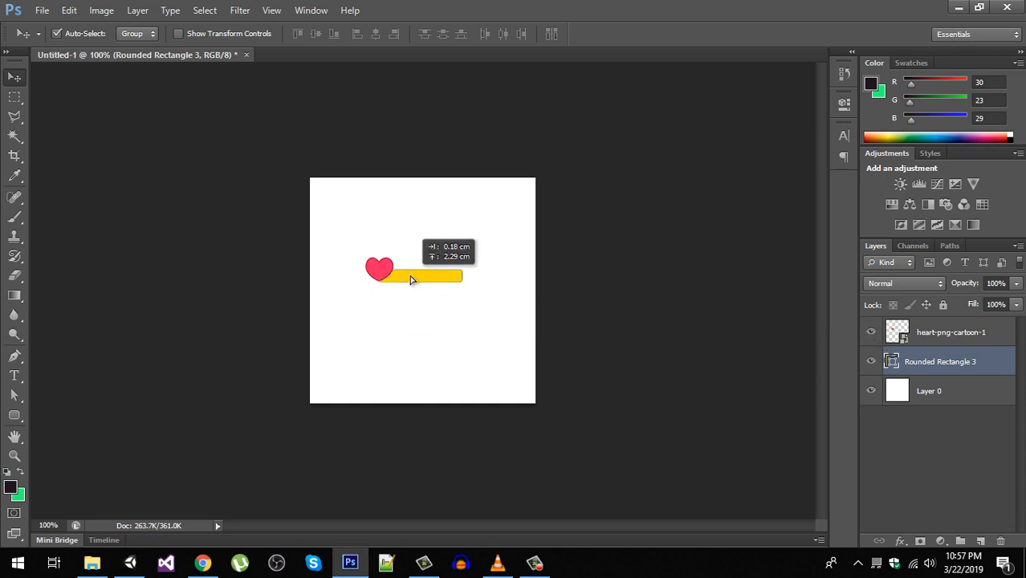
{"action": "left_click_drag", "start_coordinate": [414, 280], "coordinate": [408, 269]}
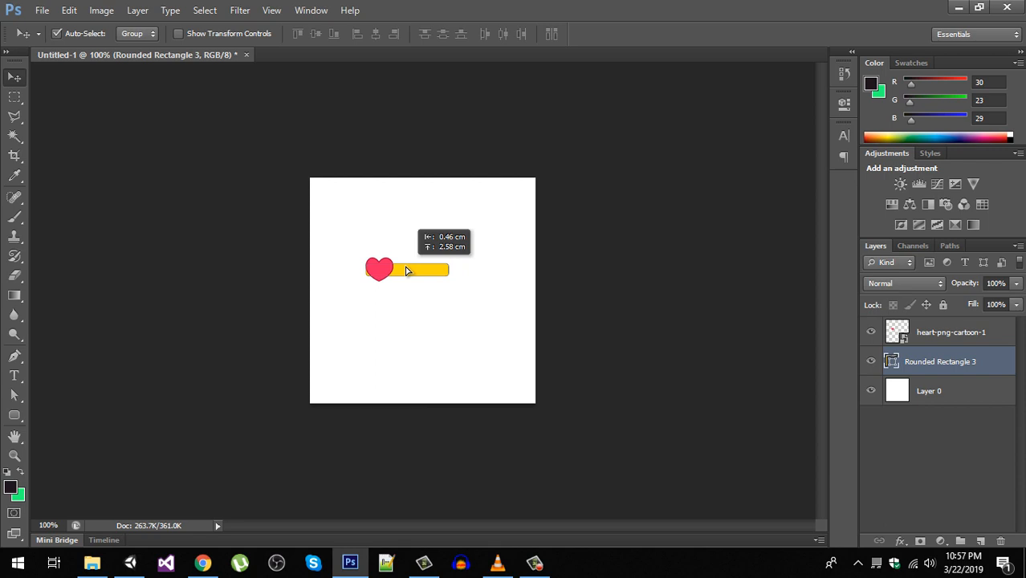
Step: Hide the white background layer and trim the canvas to the artwork
{"action": "left_click", "coordinate": [101, 9]}
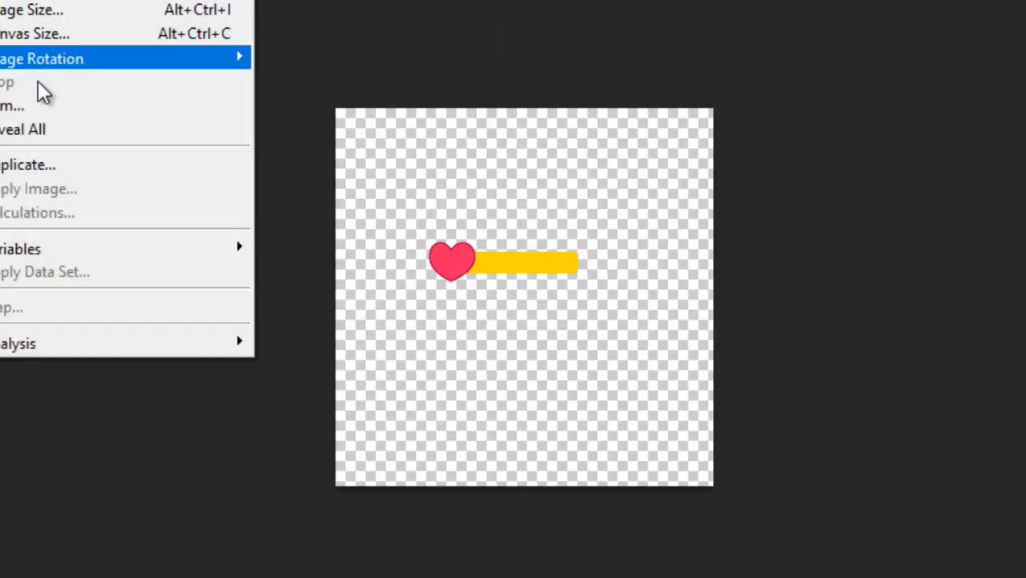
{"action": "left_click", "coordinate": [12, 106]}
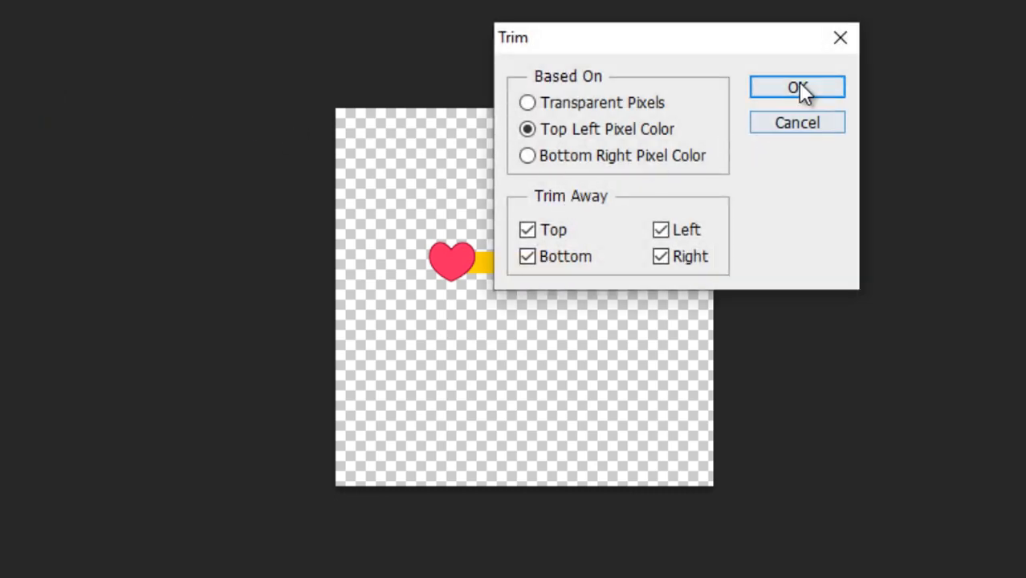
{"action": "left_click", "coordinate": [796, 87]}
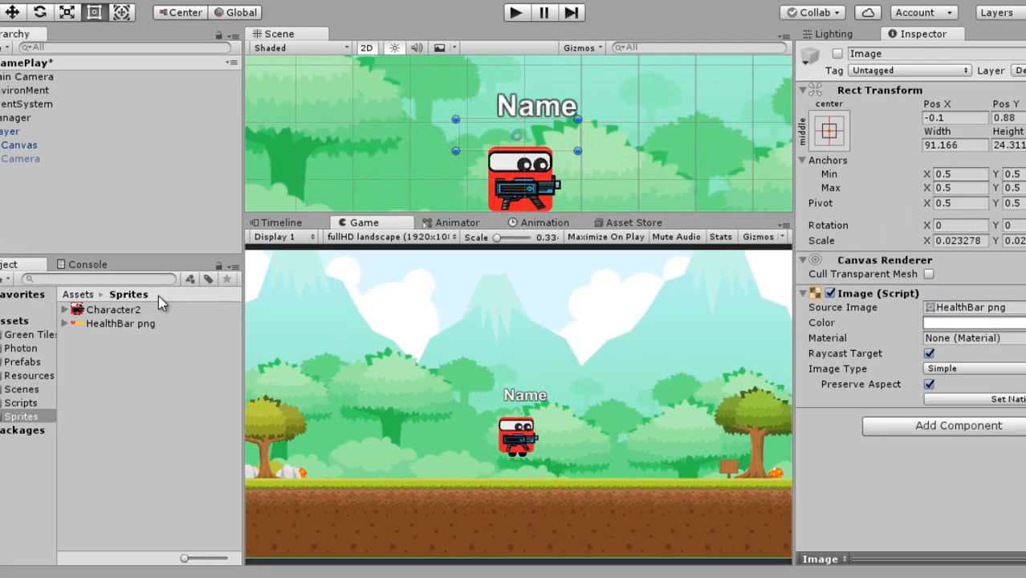
Step: Go into Assets > Resources and expand Player > Canvas, selecting the Canvas
{"action": "left_click", "coordinate": [119, 323]}
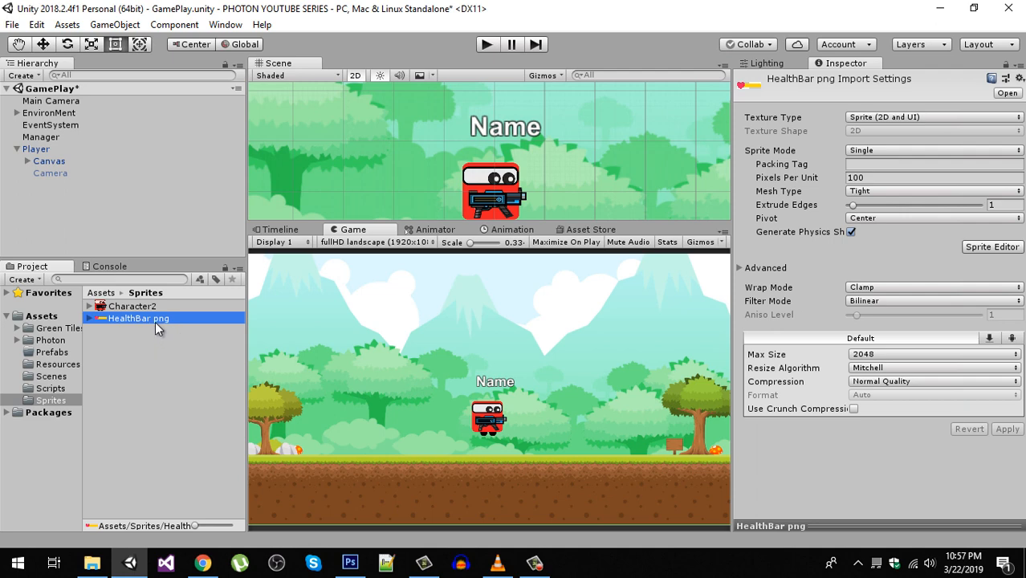
{"action": "mouse_move", "coordinate": [116, 318]}
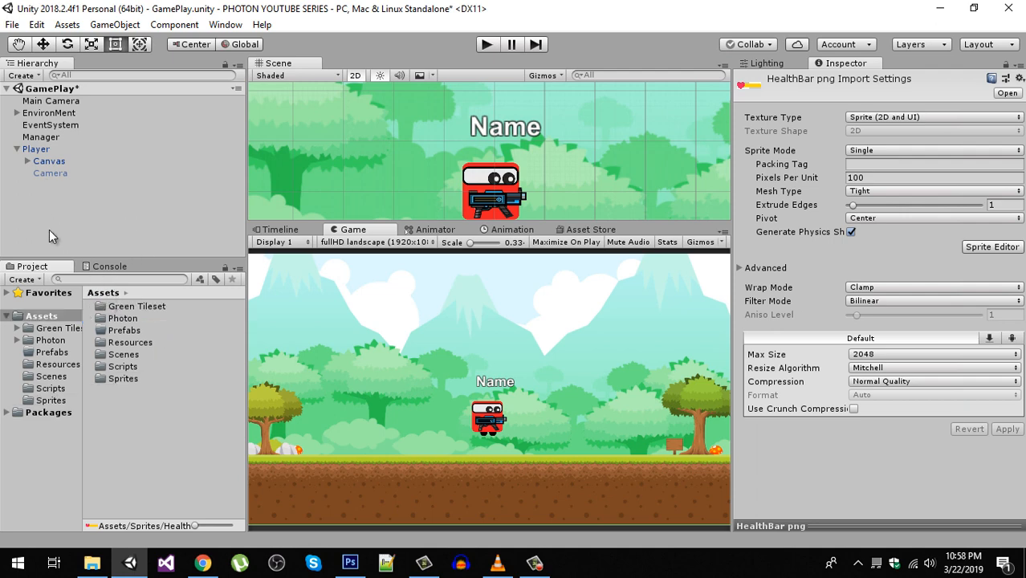
{"action": "left_click", "coordinate": [58, 363]}
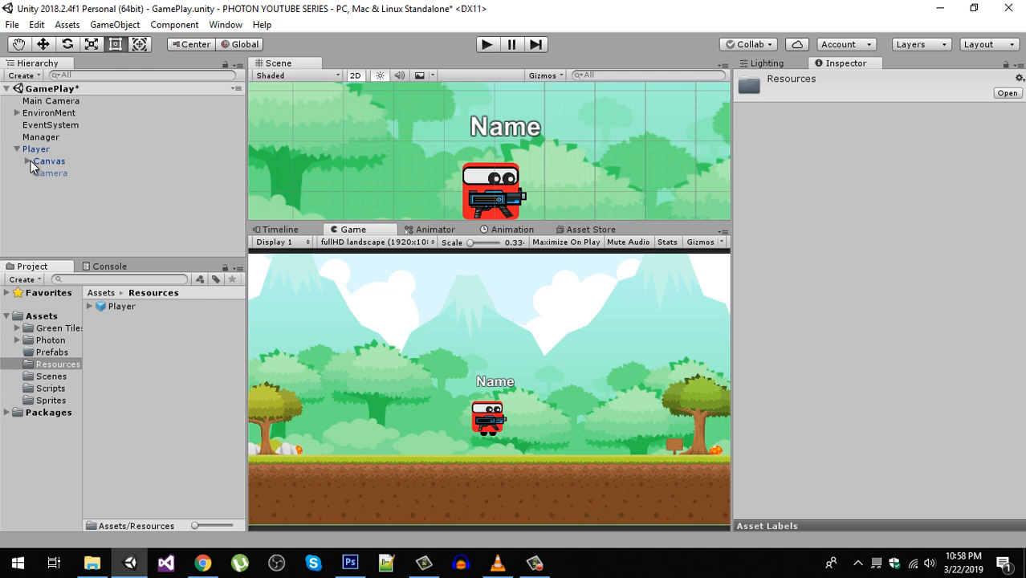
{"action": "left_click", "coordinate": [27, 160]}
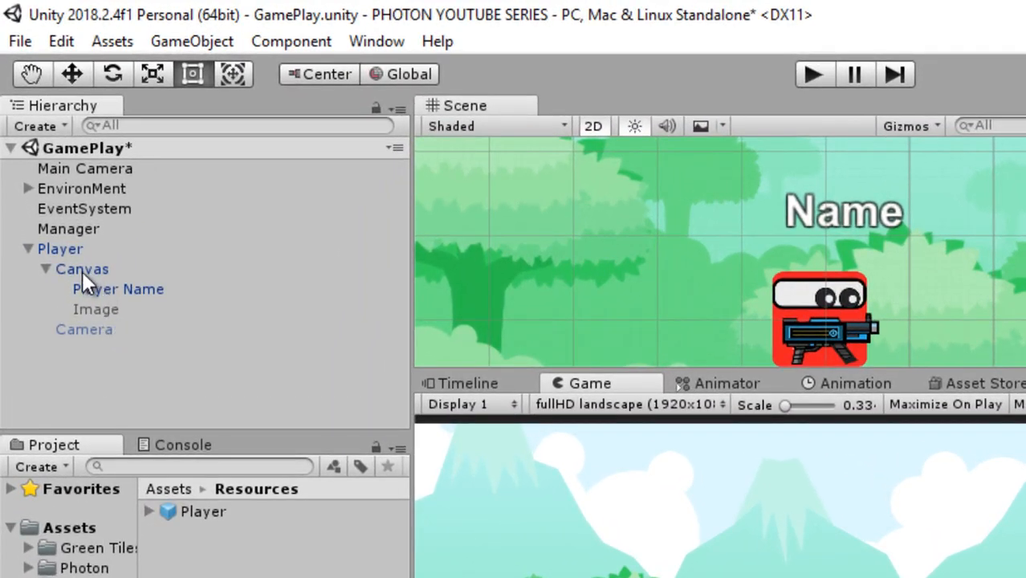
{"action": "left_click", "coordinate": [97, 309]}
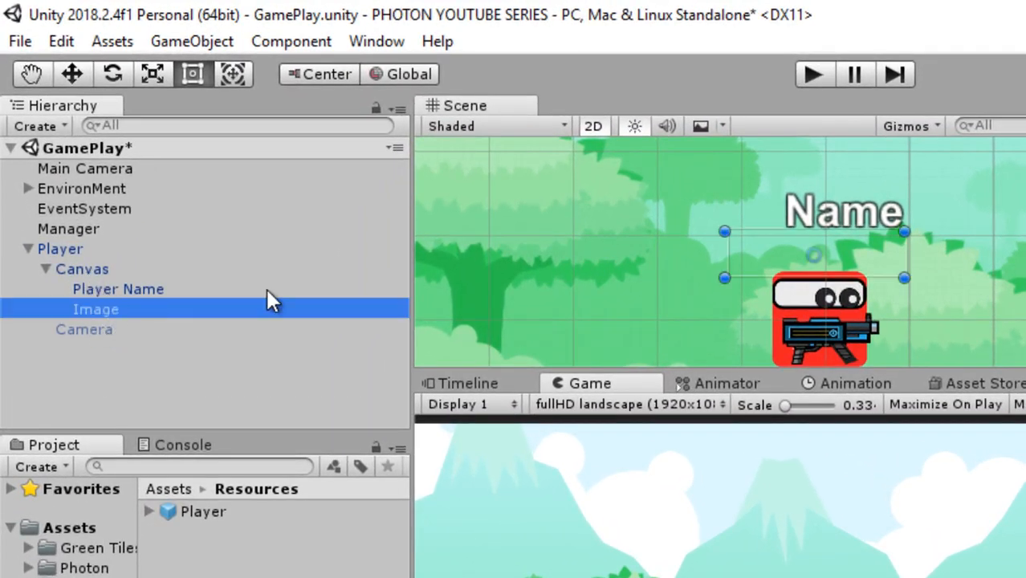
{"action": "left_click", "coordinate": [82, 270]}
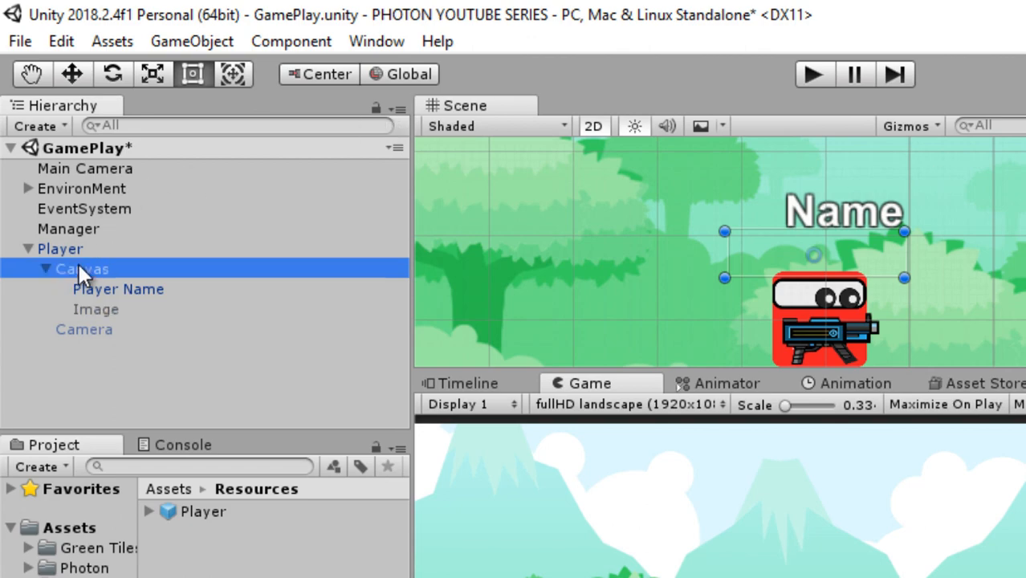
Step: Add a UI Image under Canvas with the HealthBar png sprite, 120 by 32 at Pos Y 0.3
{"action": "right_click", "coordinate": [80, 270]}
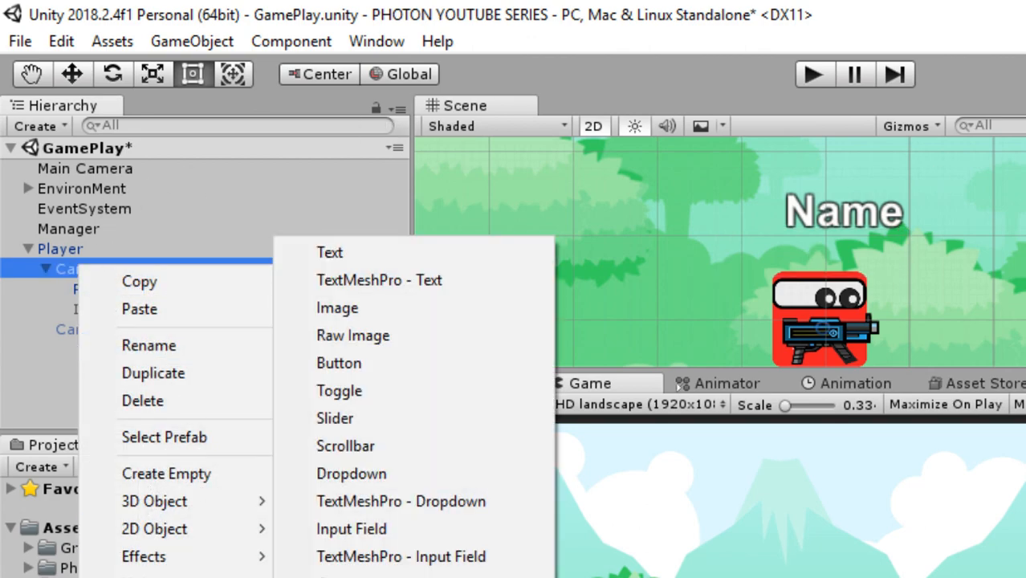
{"action": "left_click", "coordinate": [337, 309]}
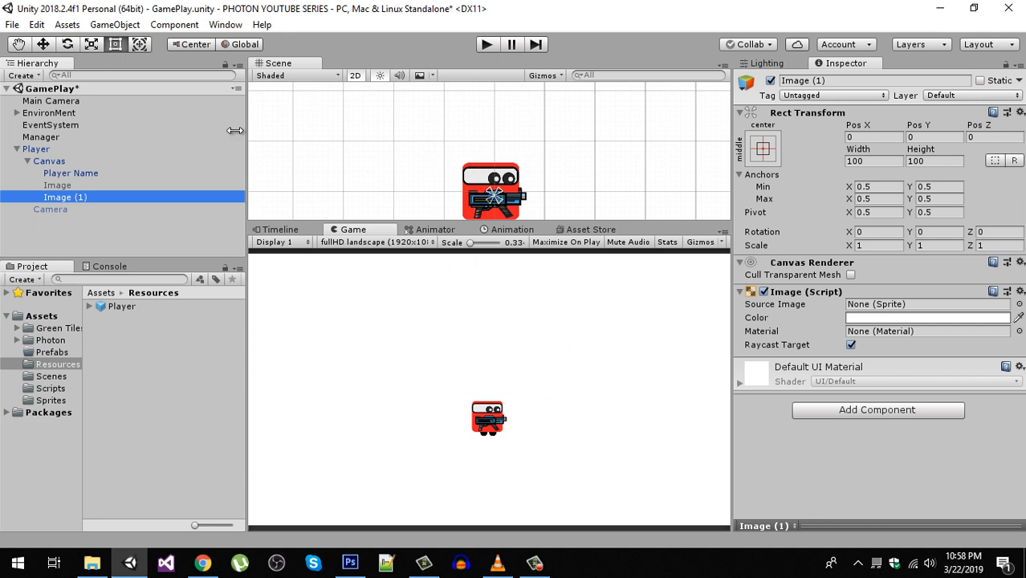
{"action": "left_click", "coordinate": [92, 45]}
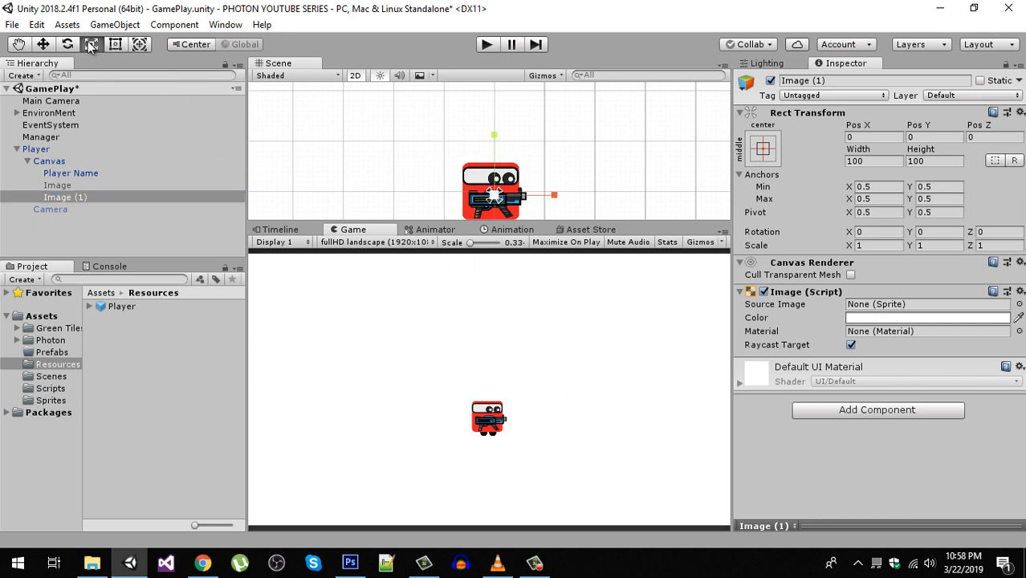
{"action": "mouse_move", "coordinate": [92, 45]}
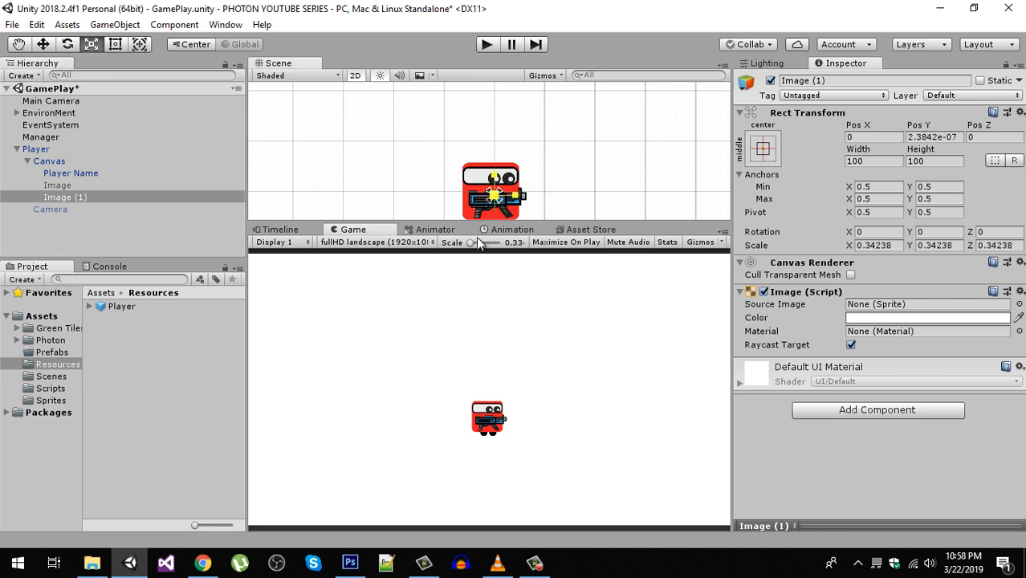
{"action": "left_click", "coordinate": [64, 198]}
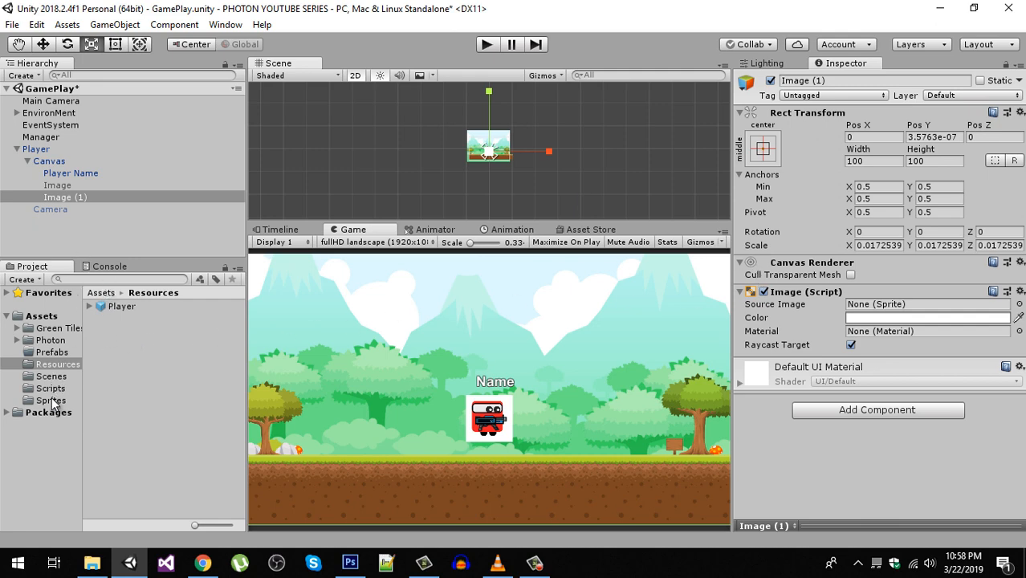
{"action": "left_click", "coordinate": [50, 400]}
{"action": "type", "text": "0.3"}
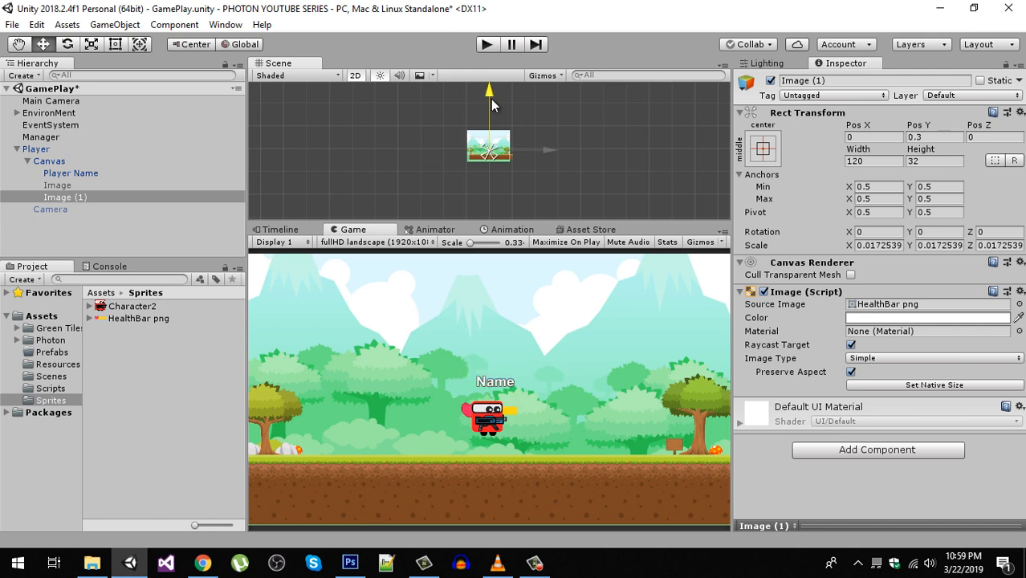
Step: Select the health bar image and rename its object 'HealthBar'
{"action": "left_click", "coordinate": [64, 195]}
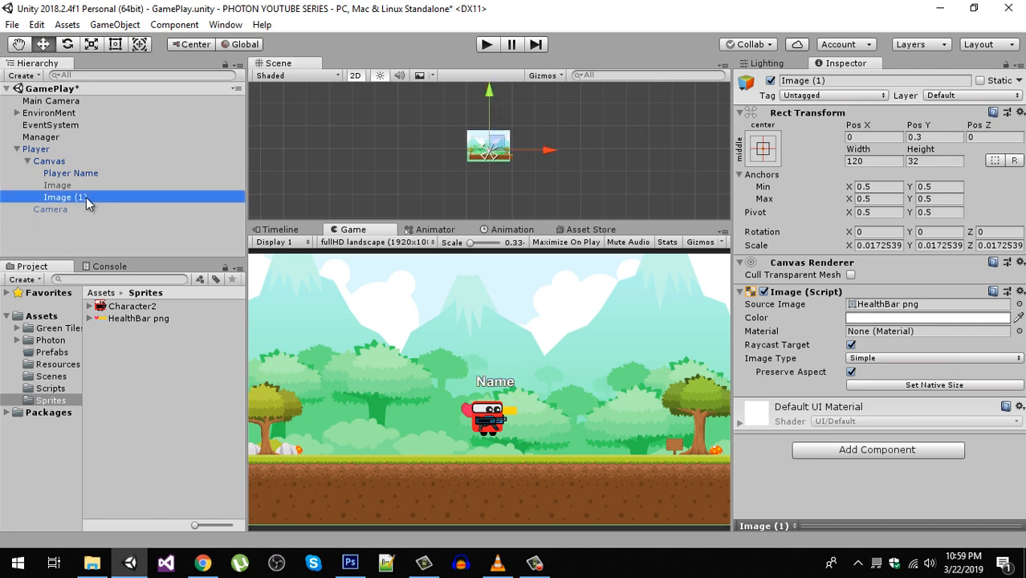
{"action": "left_click", "coordinate": [57, 185]}
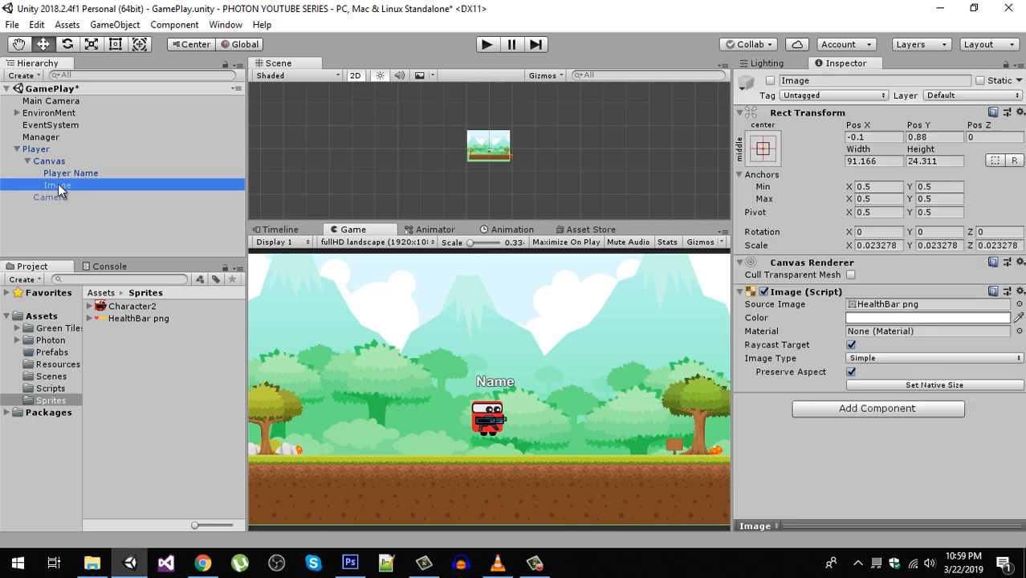
{"action": "left_click", "coordinate": [765, 81]}
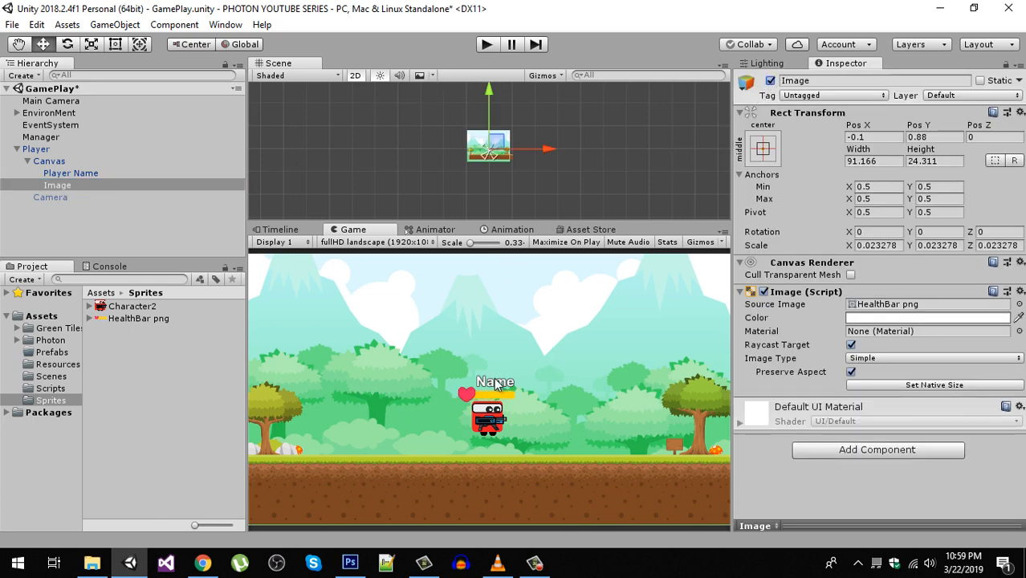
{"action": "mouse_move", "coordinate": [78, 199]}
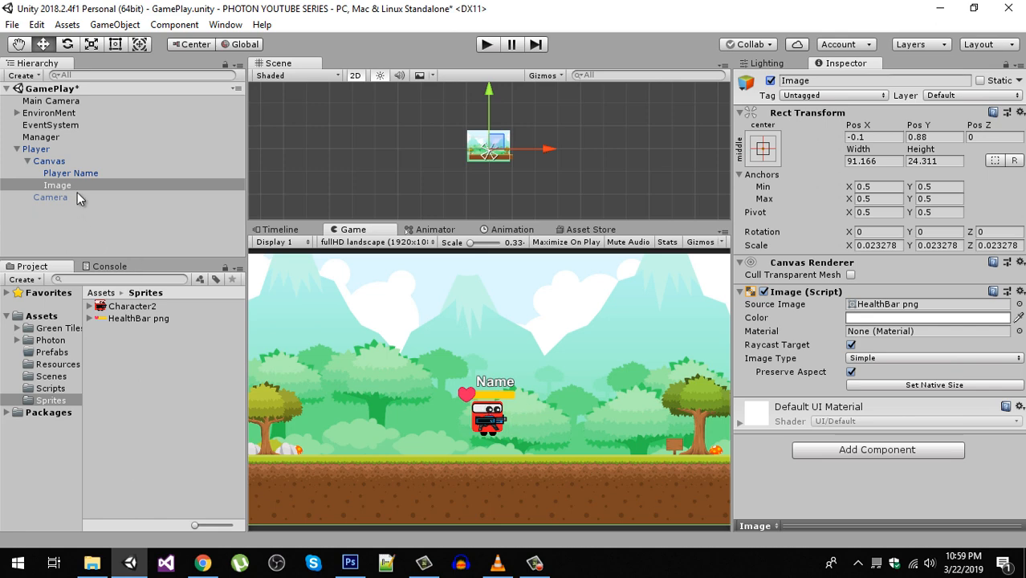
{"action": "double_click", "coordinate": [875, 81]}
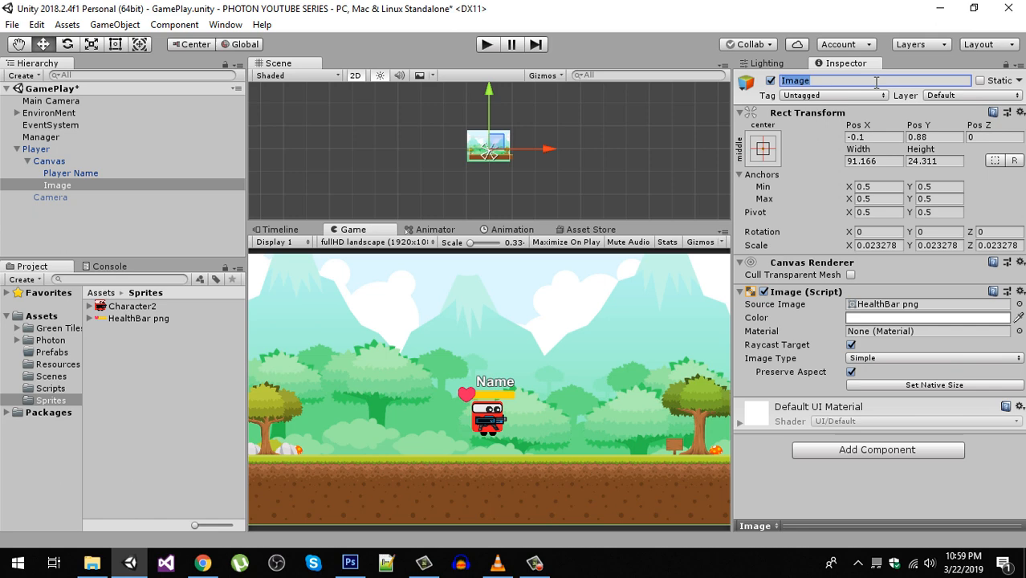
{"action": "type", "text": "Heal"}
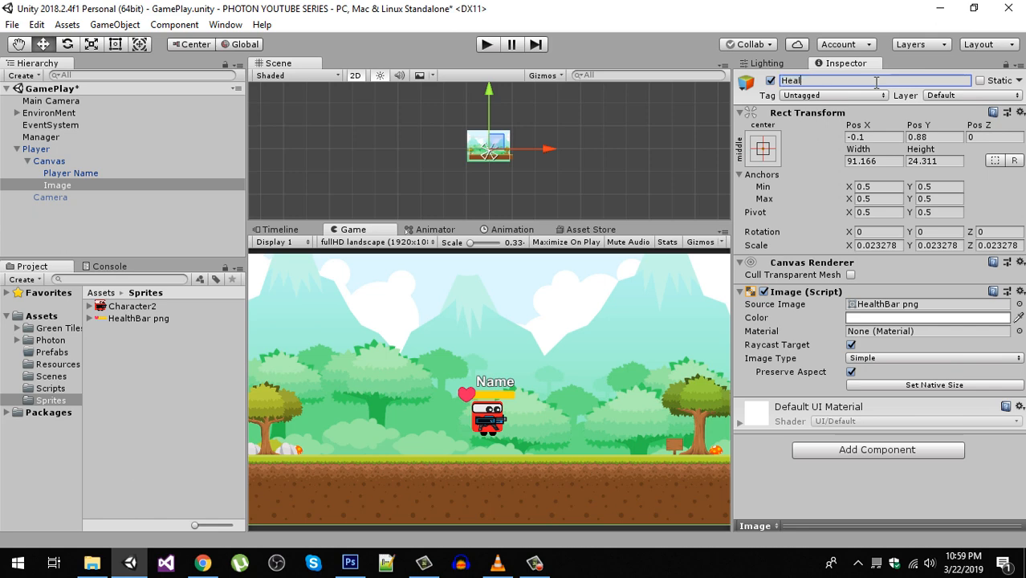
{"action": "type", "text": "thB"}
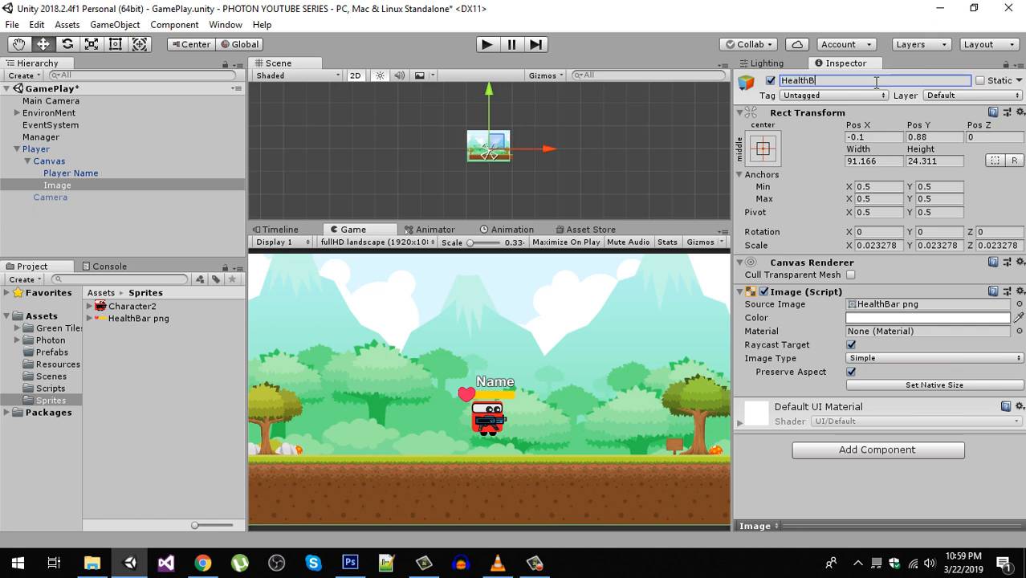
{"action": "type", "text": "ar"}
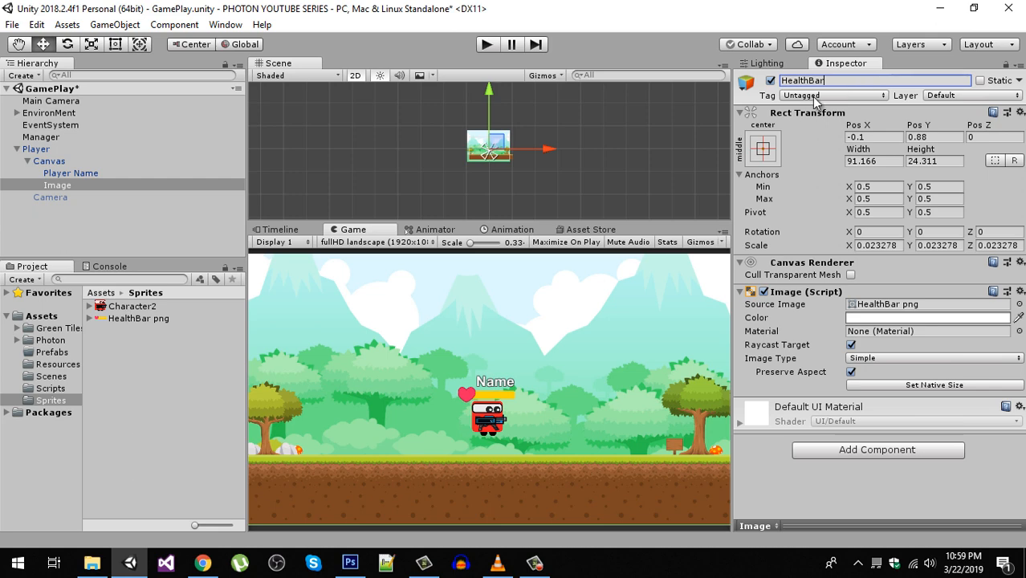
Step: Create a blank UI Image as a child of HealthBar and select it
{"action": "right_click", "coordinate": [65, 184]}
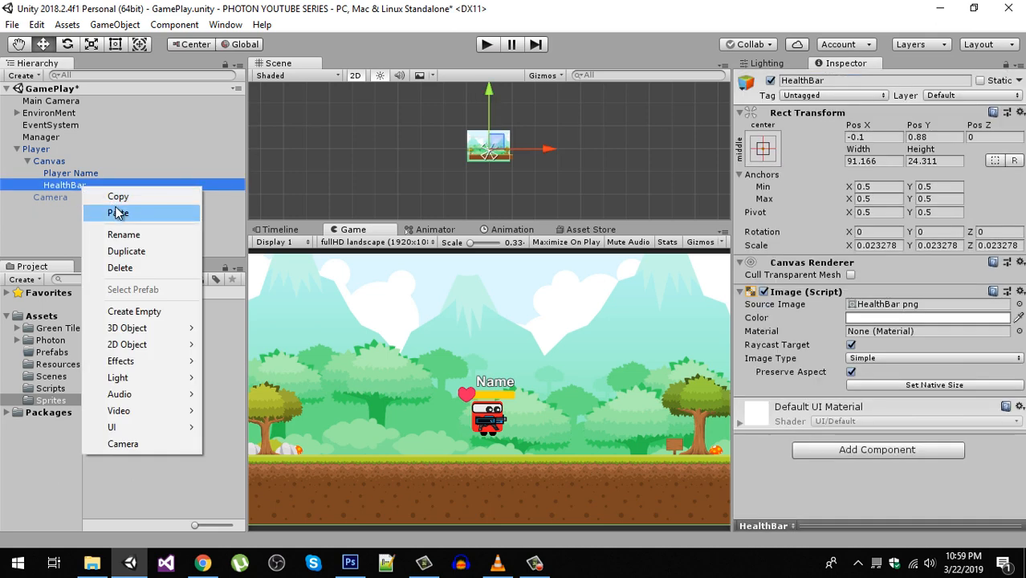
{"action": "mouse_move", "coordinate": [112, 427]}
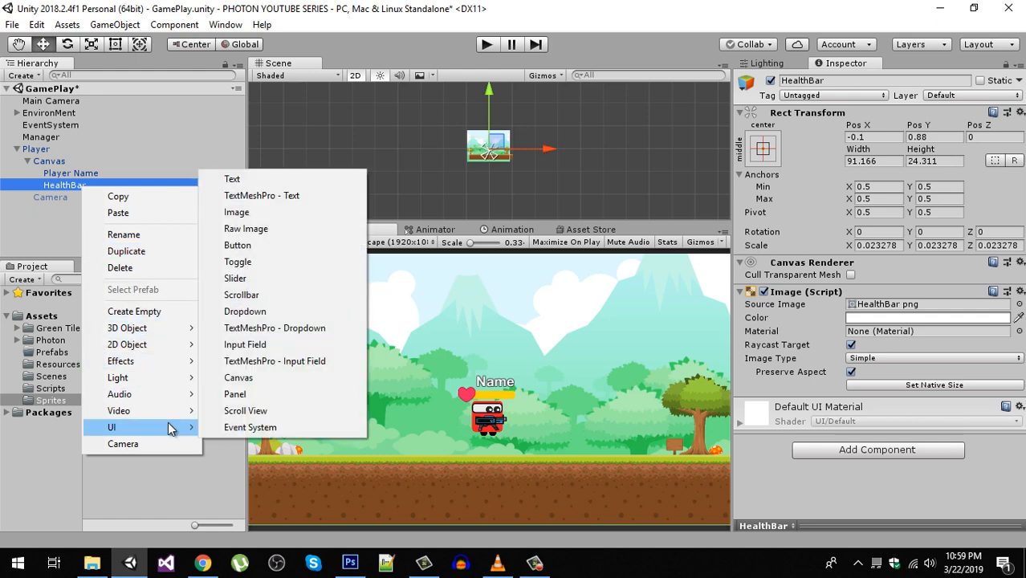
{"action": "left_click", "coordinate": [237, 212]}
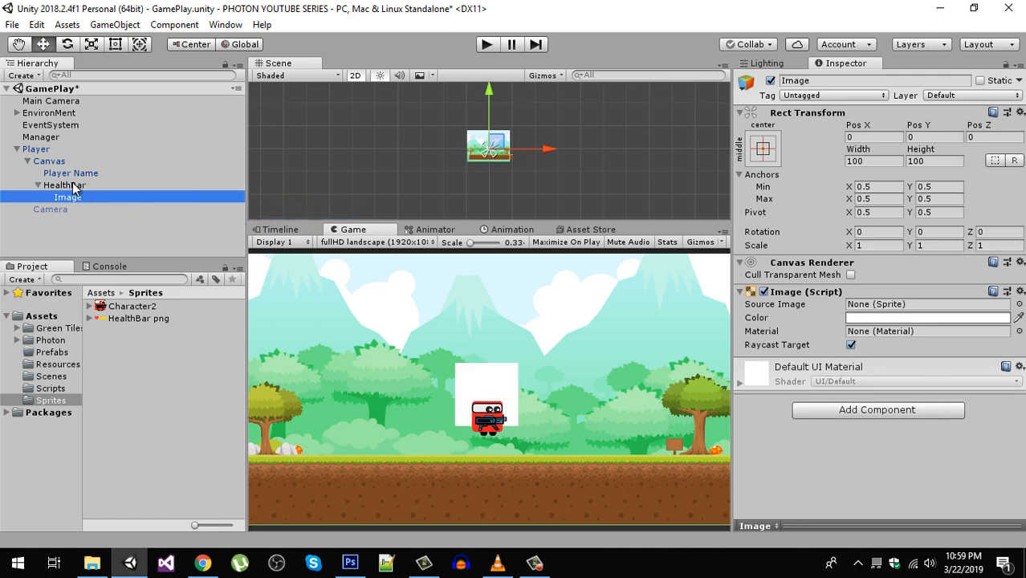
{"action": "left_click", "coordinate": [64, 185]}
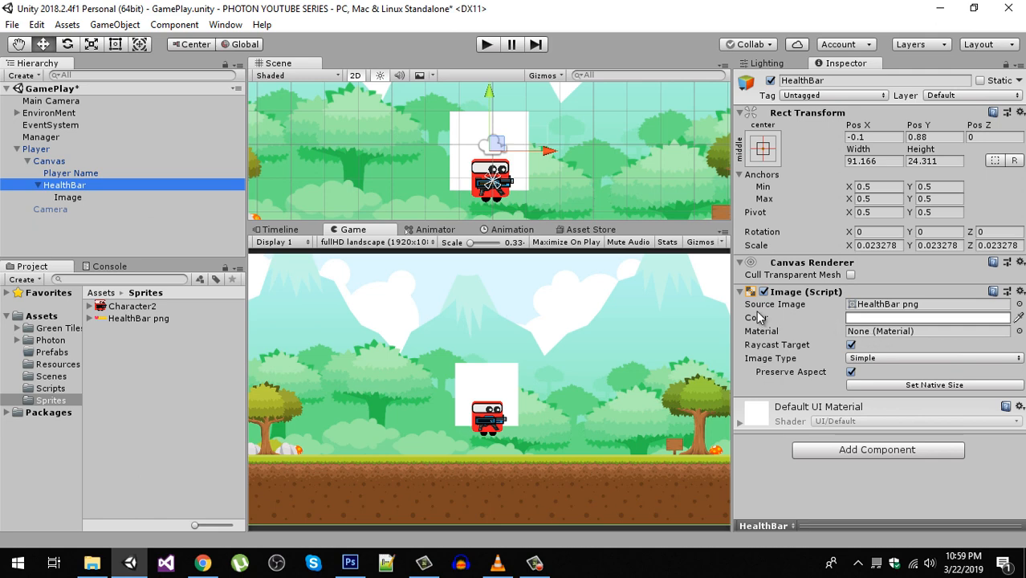
{"action": "mouse_move", "coordinate": [259, 221]}
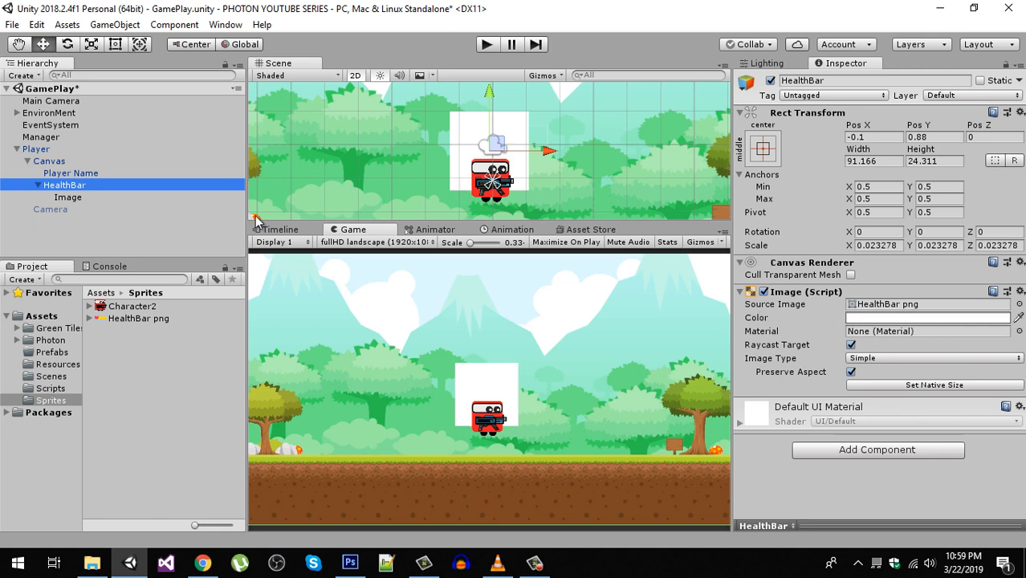
{"action": "left_click", "coordinate": [68, 196]}
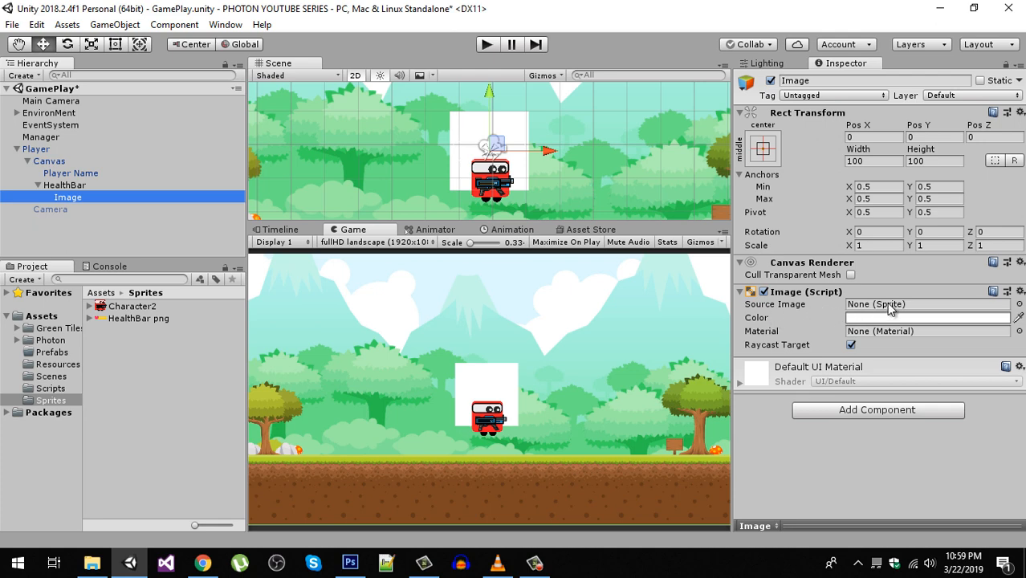
{"action": "mouse_move", "coordinate": [142, 409]}
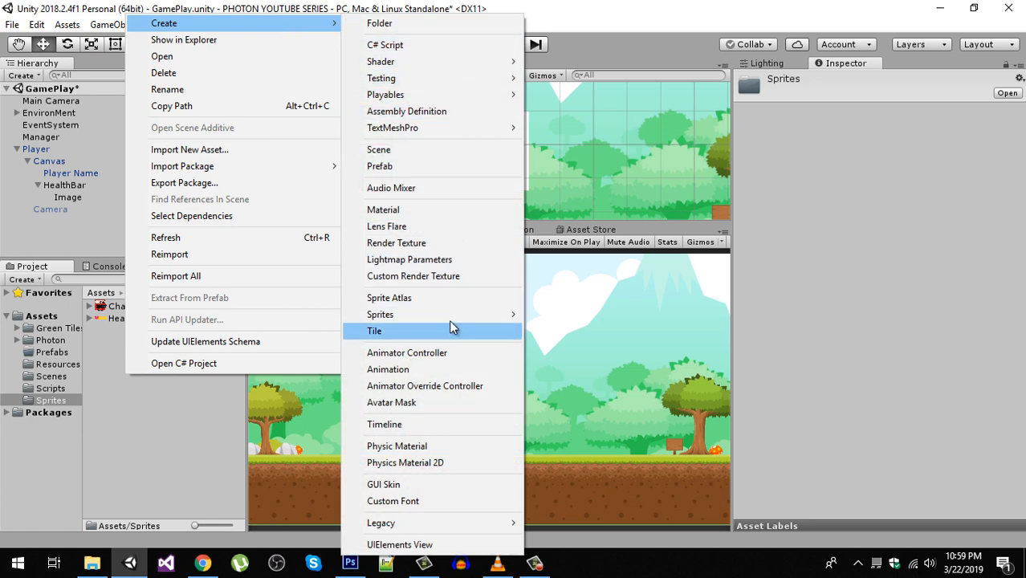
Step: Create a square sprite named 'White' in Sprites and assign it to the child image
{"action": "left_click", "coordinate": [379, 314]}
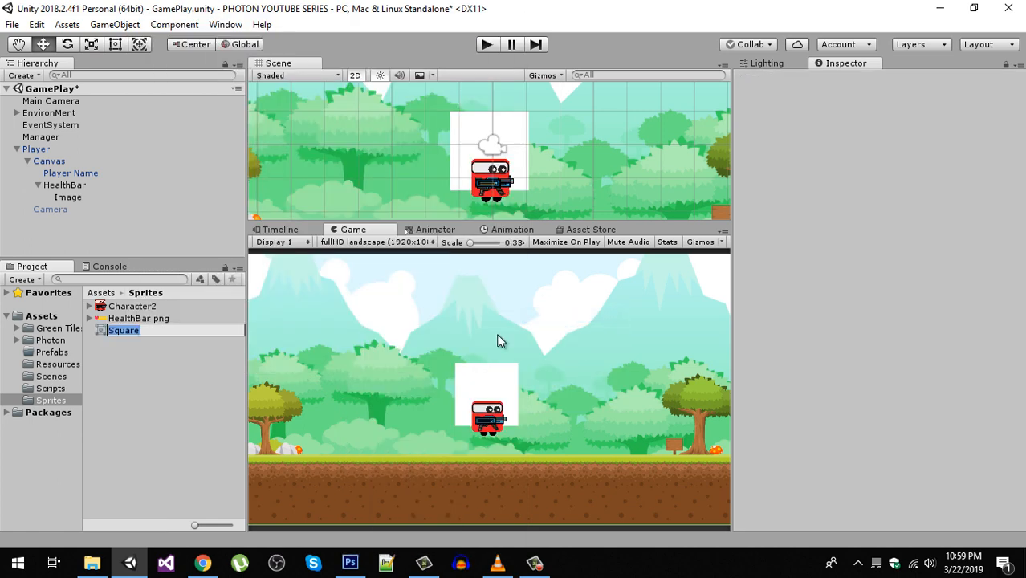
{"action": "mouse_move", "coordinate": [350, 363]}
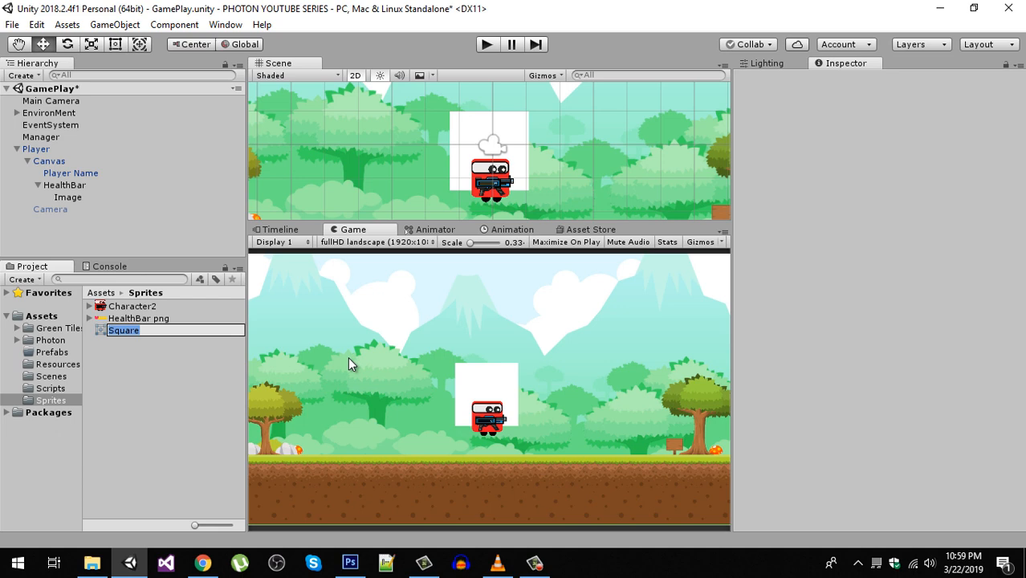
{"action": "type", "text": "White"}
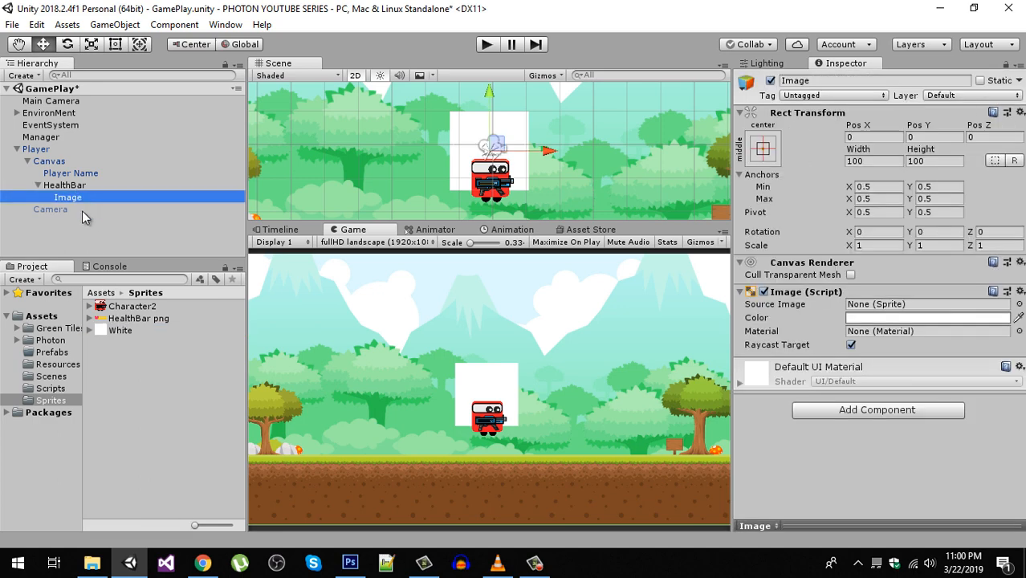
{"action": "left_click", "coordinate": [929, 304]}
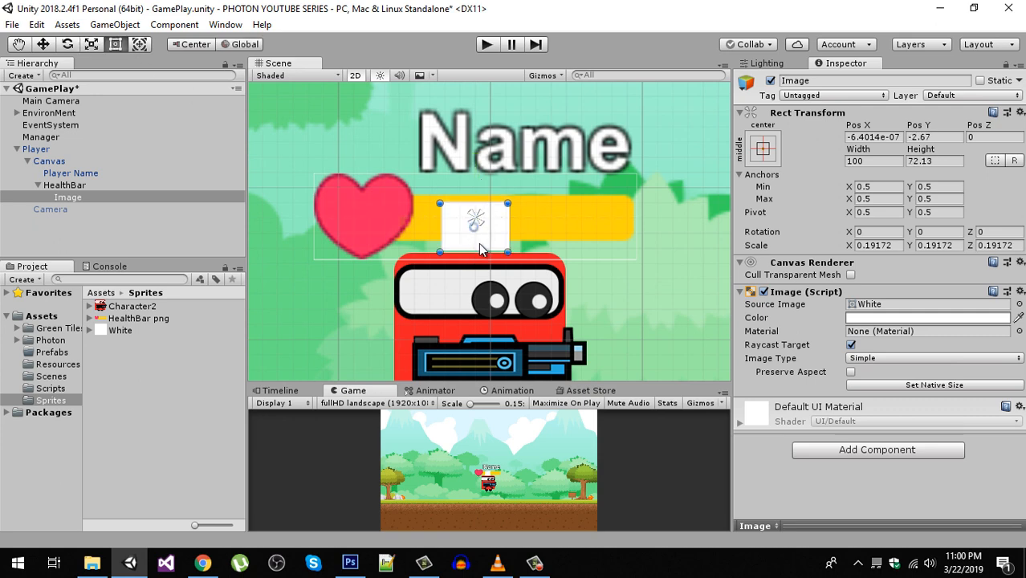
Step: Stretch the white image into a thin strip fitting inside the yellow bar
{"action": "left_click_drag", "start_coordinate": [473, 251], "coordinate": [474, 233]}
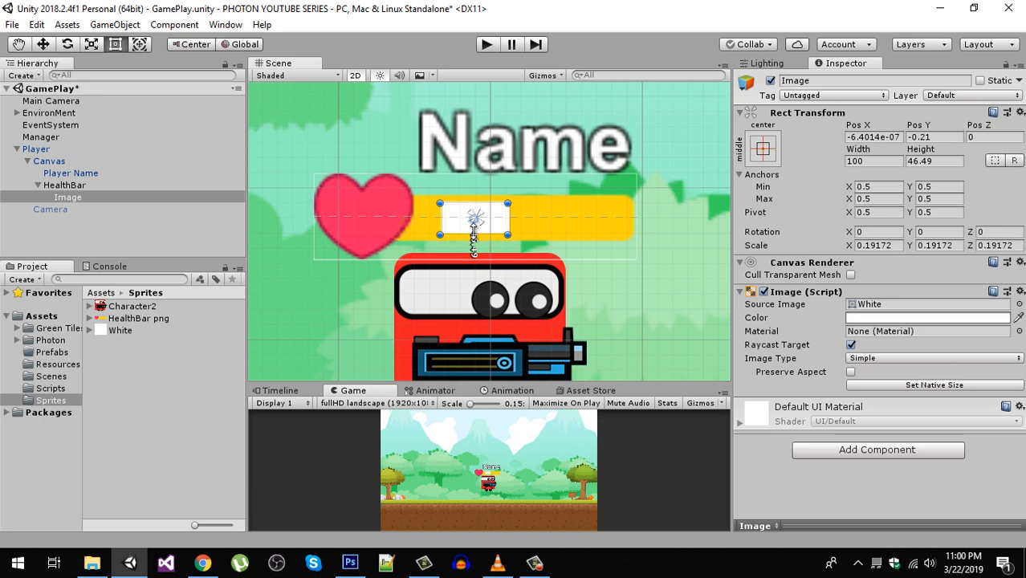
{"action": "left_click_drag", "start_coordinate": [473, 241], "coordinate": [474, 217]}
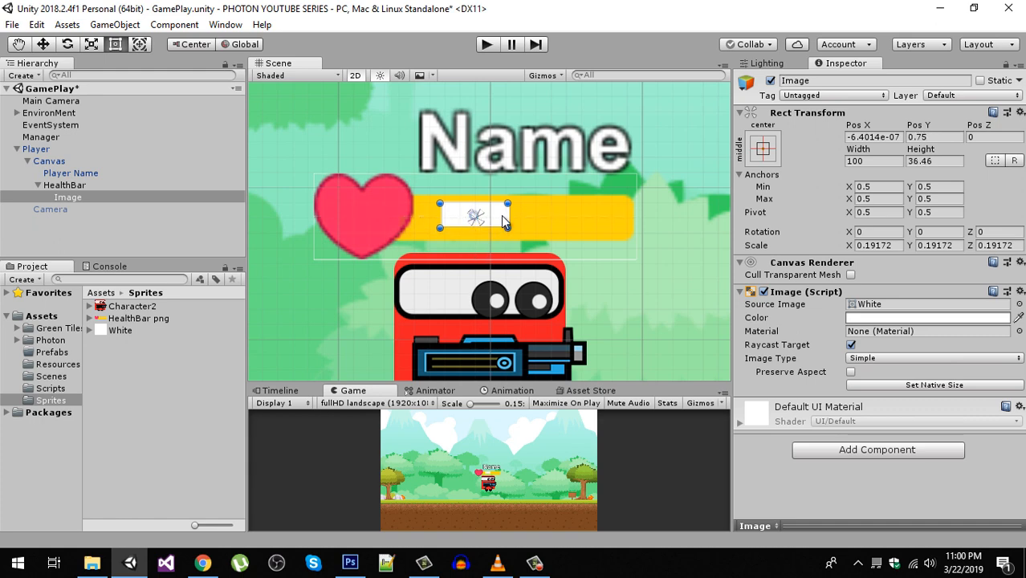
{"action": "left_click_drag", "start_coordinate": [508, 221], "coordinate": [618, 222]}
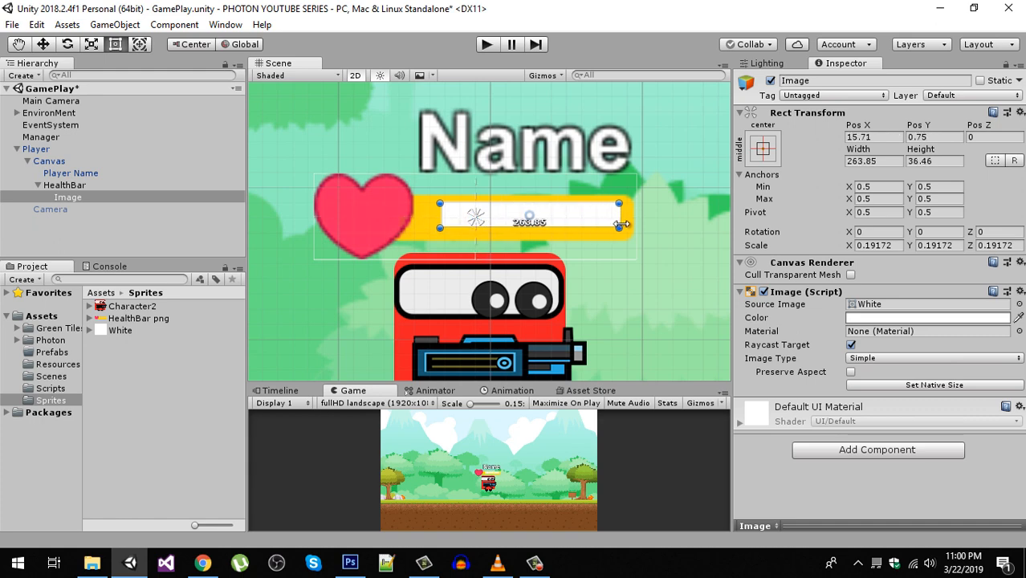
{"action": "left_click_drag", "start_coordinate": [528, 223], "coordinate": [528, 215]}
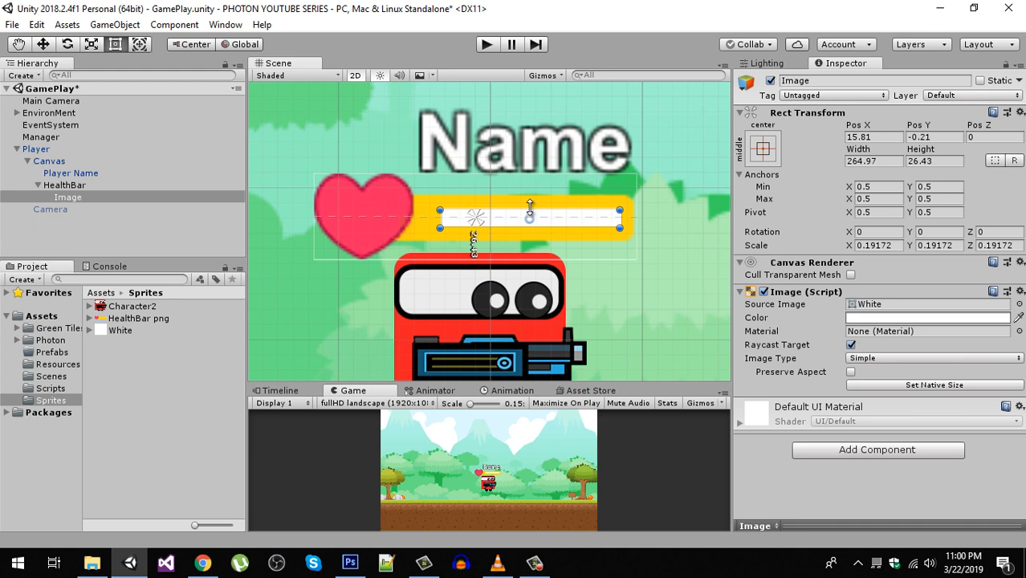
{"action": "left_click_drag", "start_coordinate": [530, 217], "coordinate": [426, 218]}
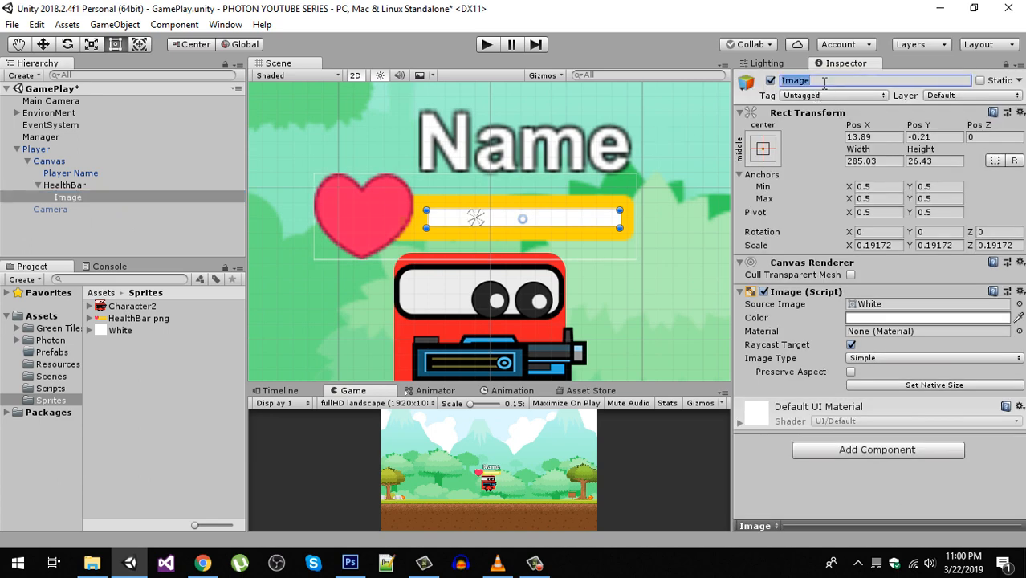
Step: Rename the white strip image 'Fill'
{"action": "type", "text": "Fill"}
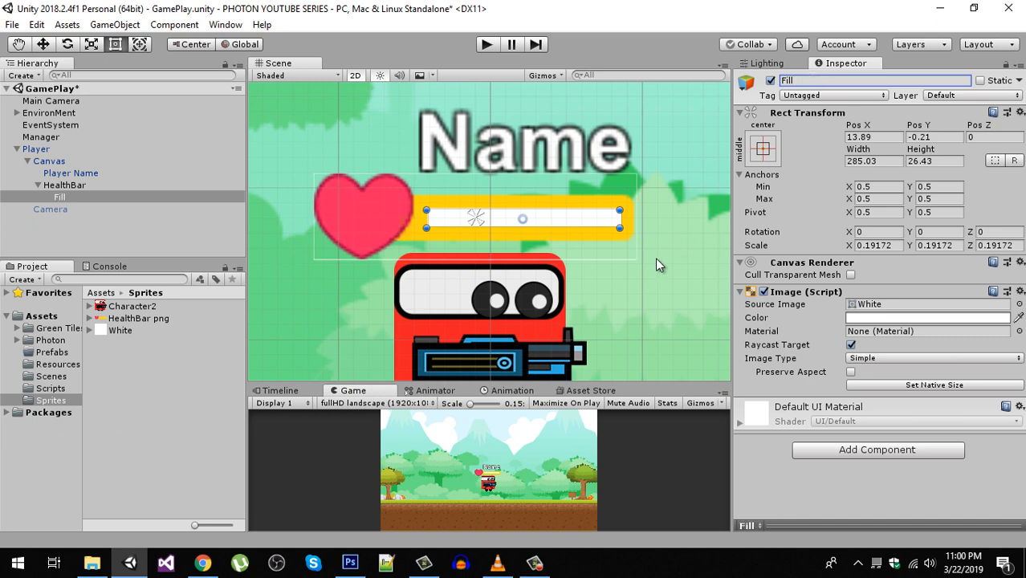
{"action": "mouse_move", "coordinate": [217, 200]}
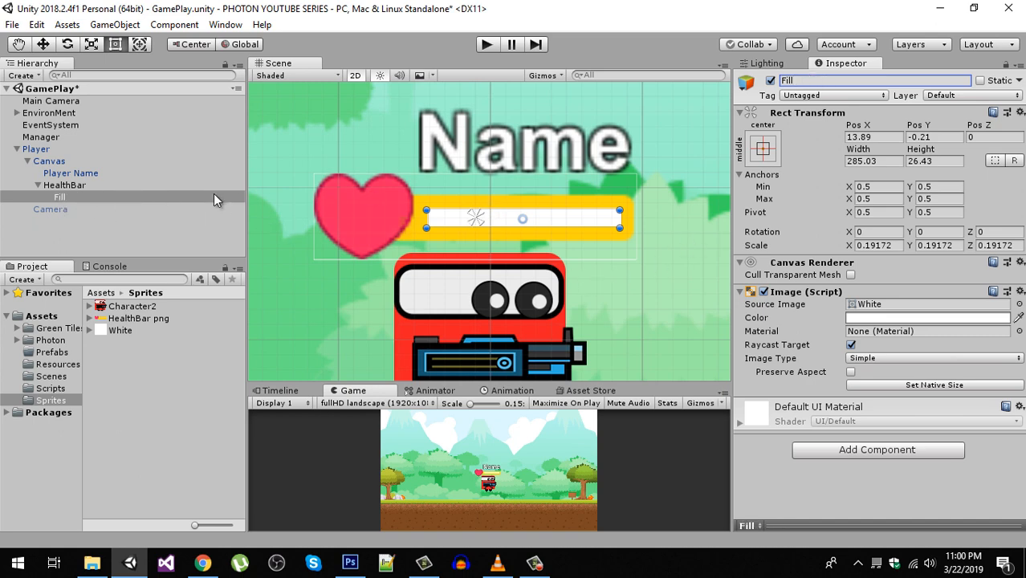
{"action": "mouse_move", "coordinate": [649, 283]}
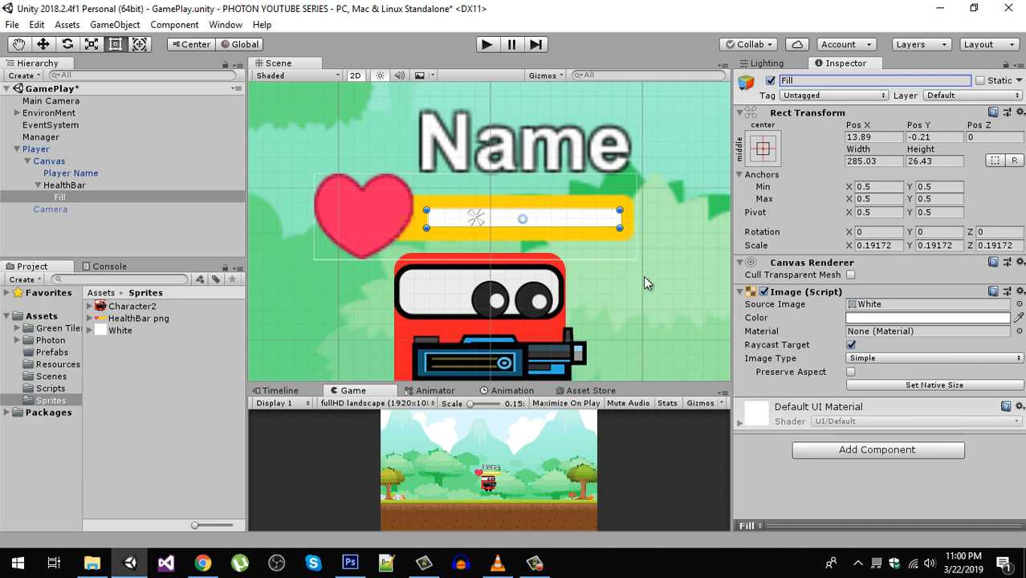
{"action": "mouse_move", "coordinate": [260, 250]}
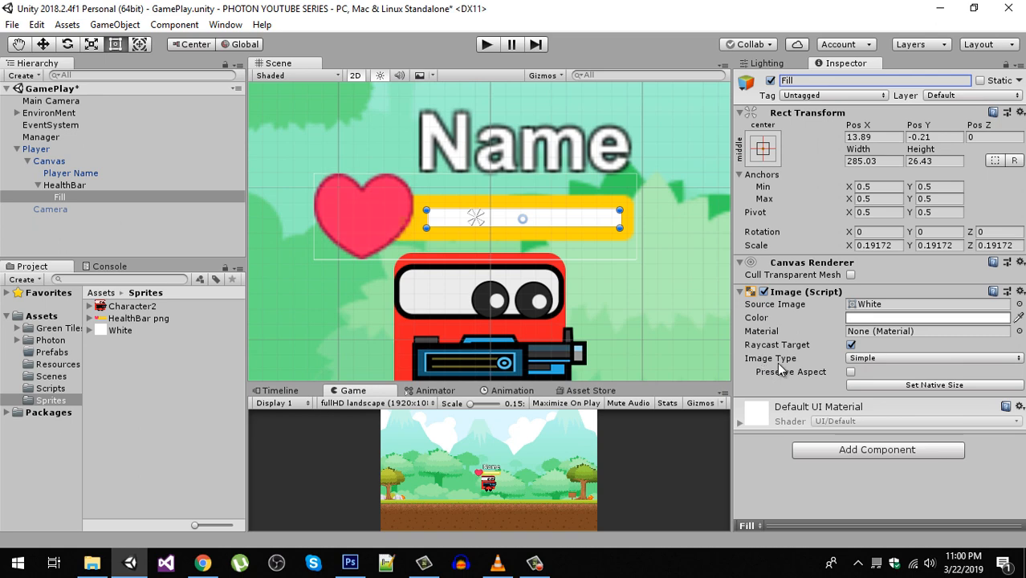
Step: Set Image Type Filled, Horizontal from Left, and test the Fill Amount around 0.87
{"action": "left_click", "coordinate": [932, 358]}
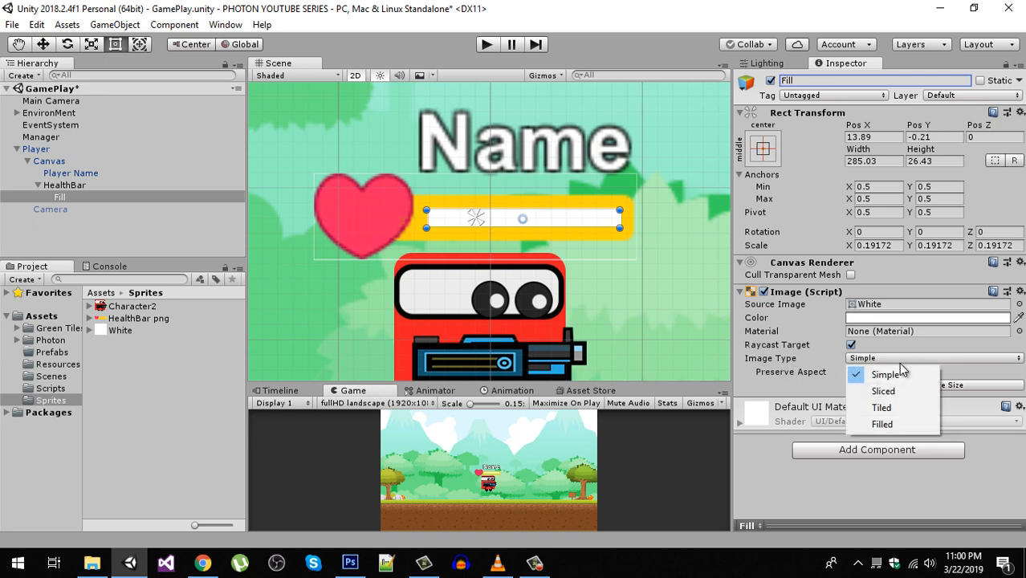
{"action": "left_click", "coordinate": [881, 424]}
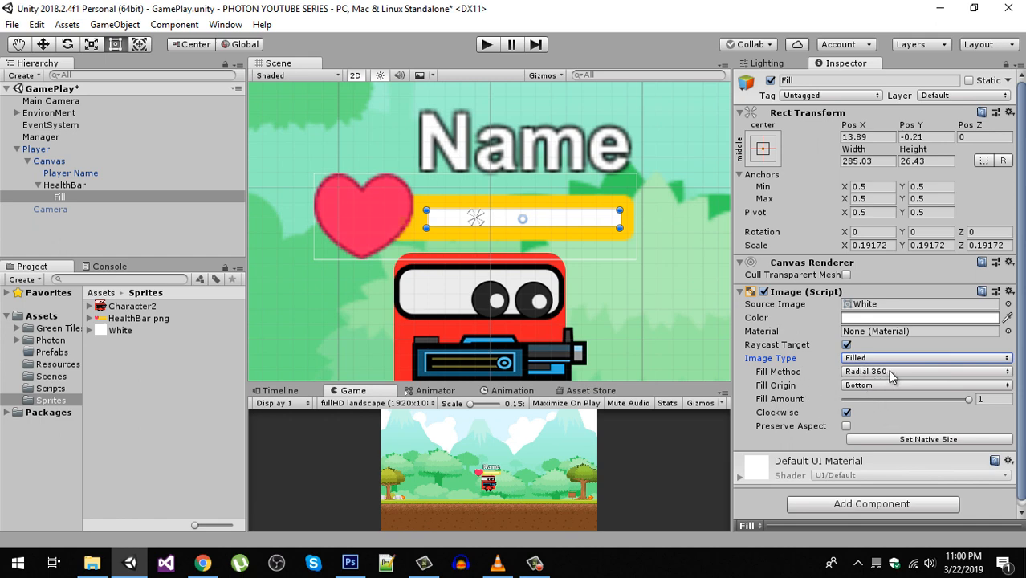
{"action": "left_click", "coordinate": [924, 371]}
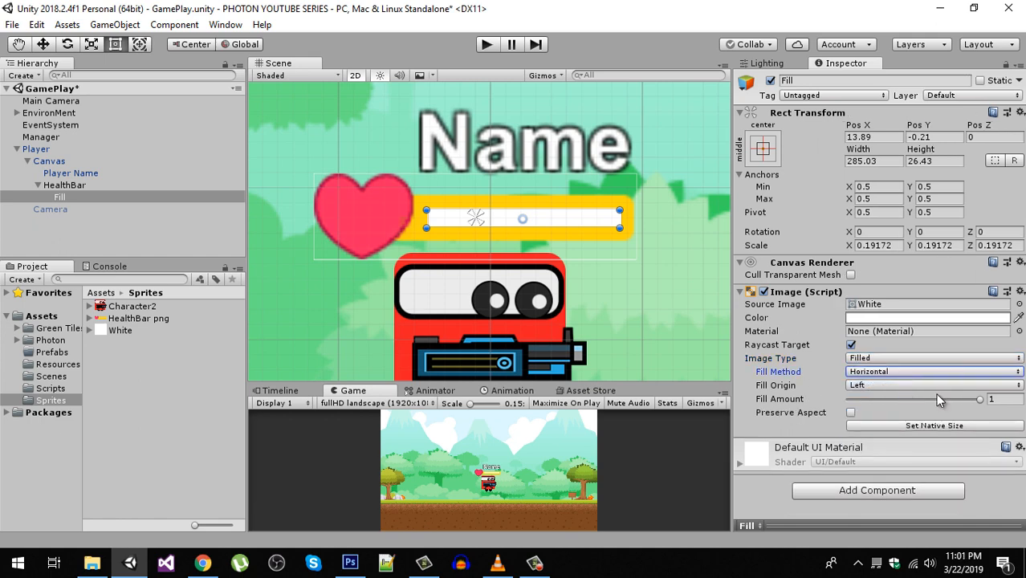
{"action": "left_click_drag", "start_coordinate": [979, 398], "coordinate": [936, 398]}
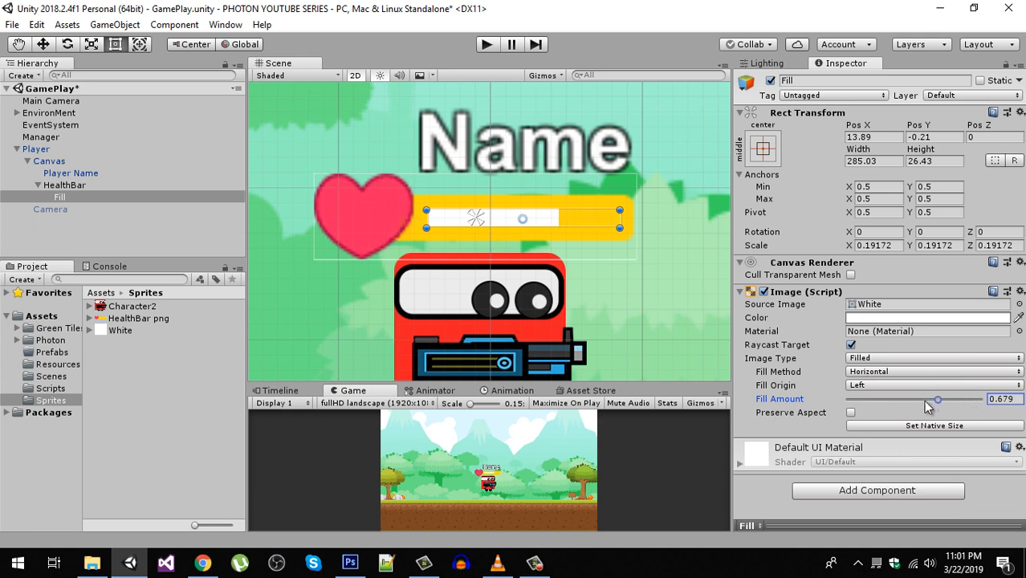
{"action": "left_click_drag", "start_coordinate": [937, 398], "coordinate": [974, 398]}
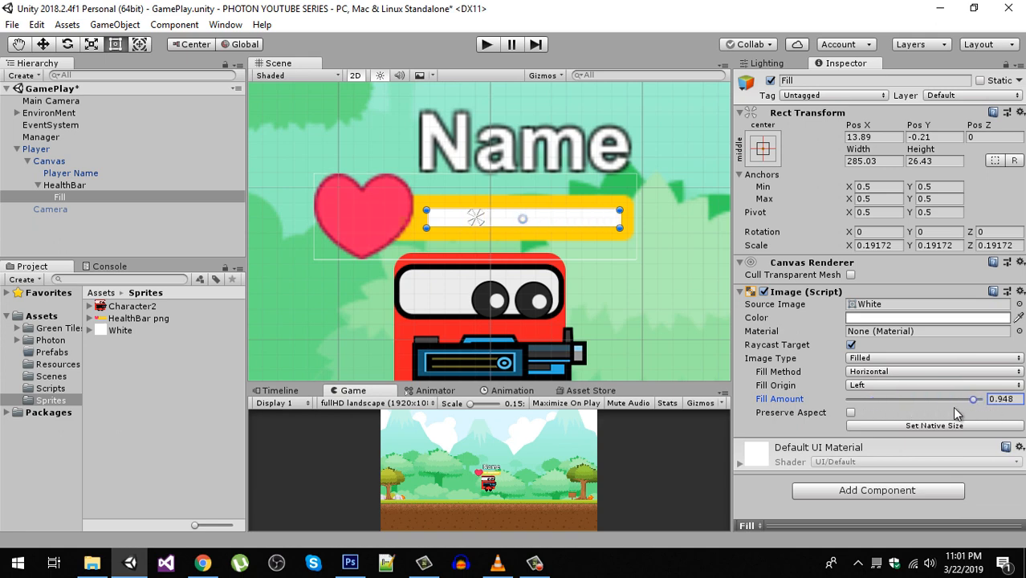
{"action": "left_click_drag", "start_coordinate": [973, 398], "coordinate": [970, 399]}
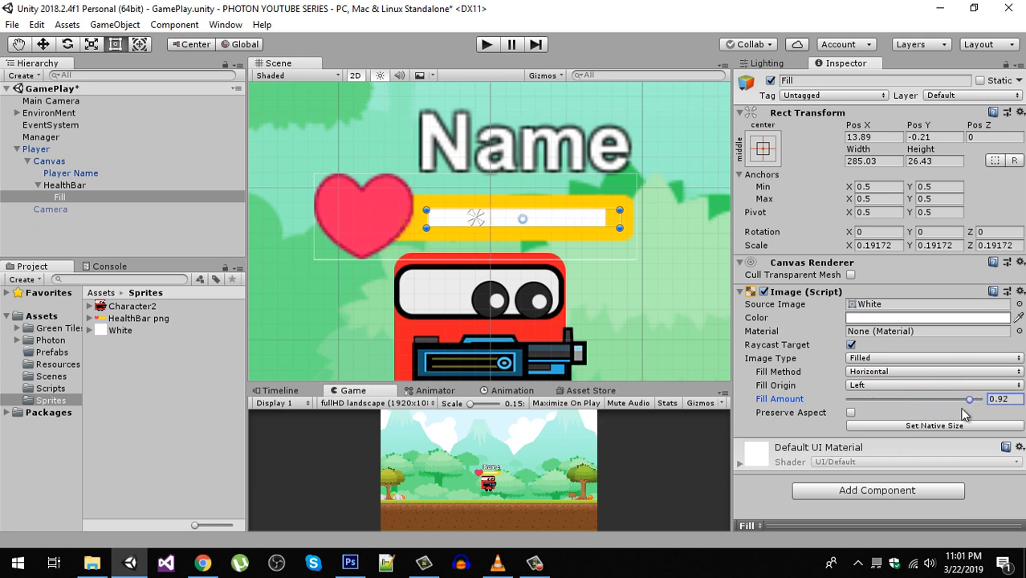
{"action": "left_click_drag", "start_coordinate": [971, 398], "coordinate": [963, 398]}
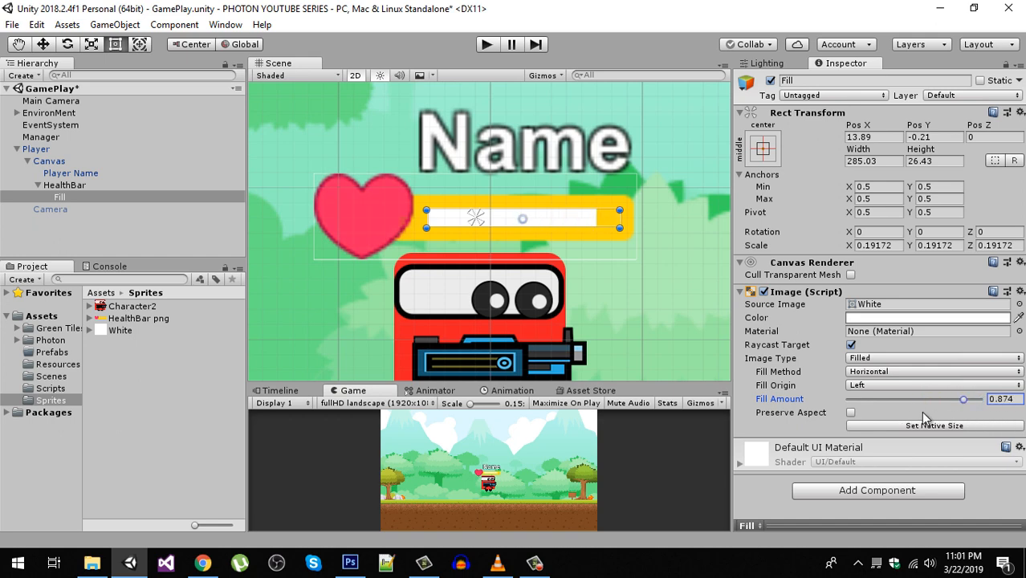
Step: Tint the Fill image a bright red in the colour picker
{"action": "left_click", "coordinate": [928, 318]}
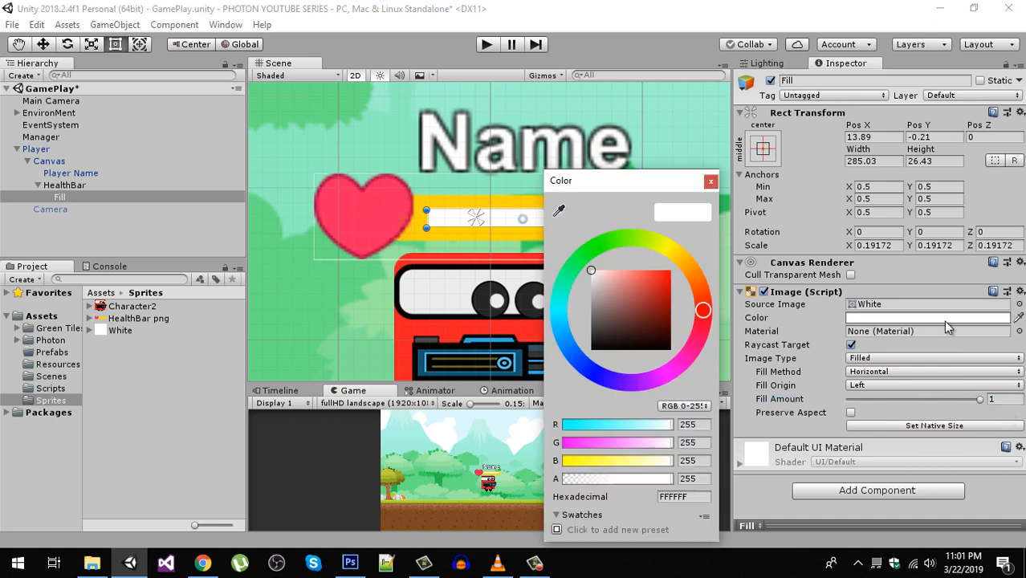
{"action": "left_click", "coordinate": [672, 286]}
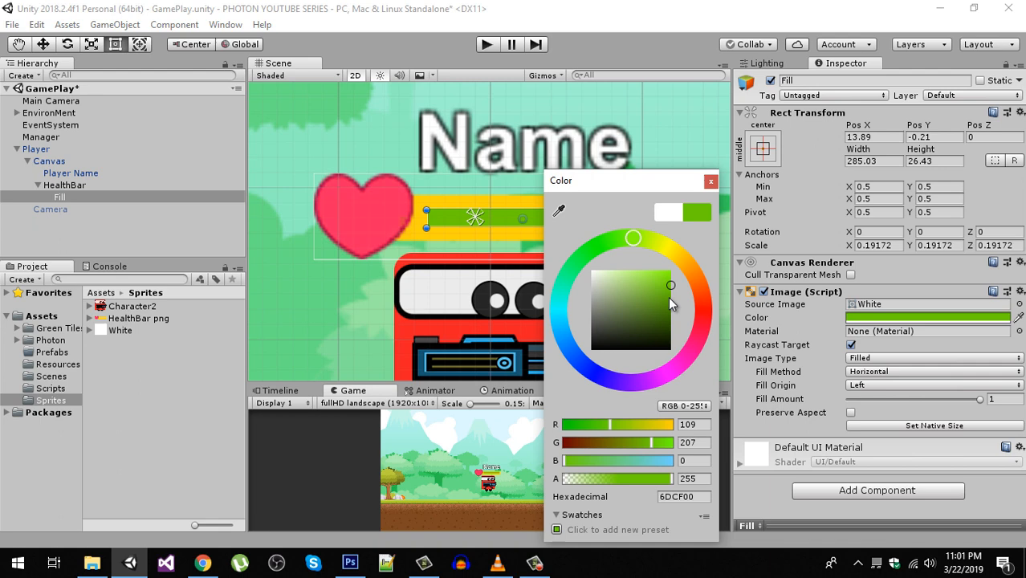
{"action": "left_click", "coordinate": [704, 303]}
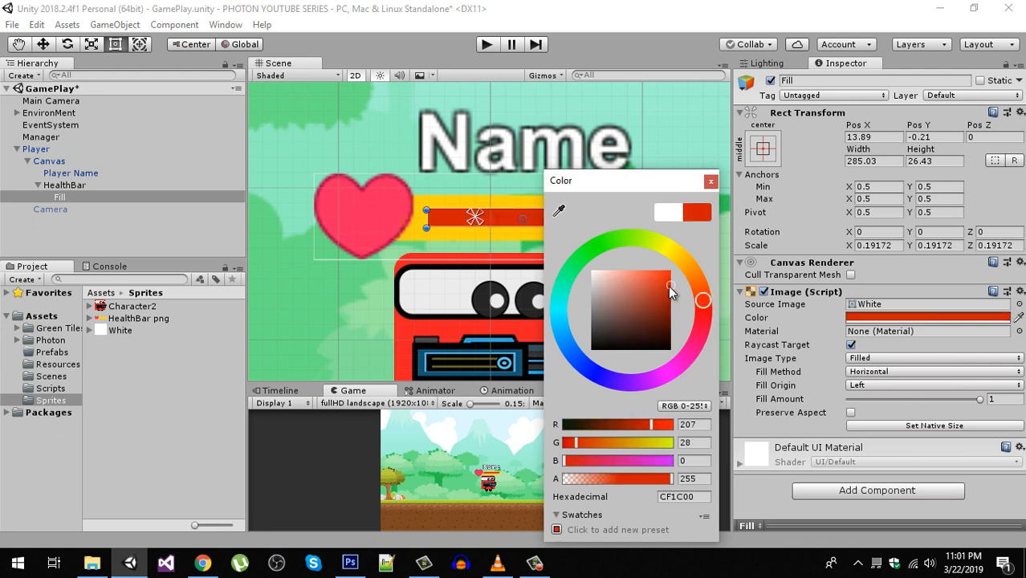
{"action": "left_click", "coordinate": [656, 291]}
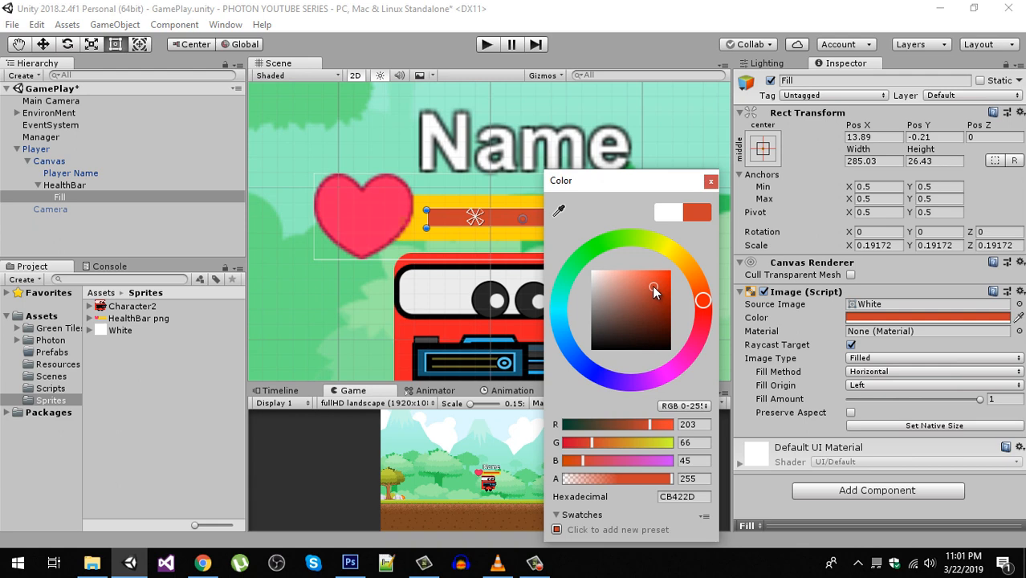
{"action": "left_click", "coordinate": [710, 180]}
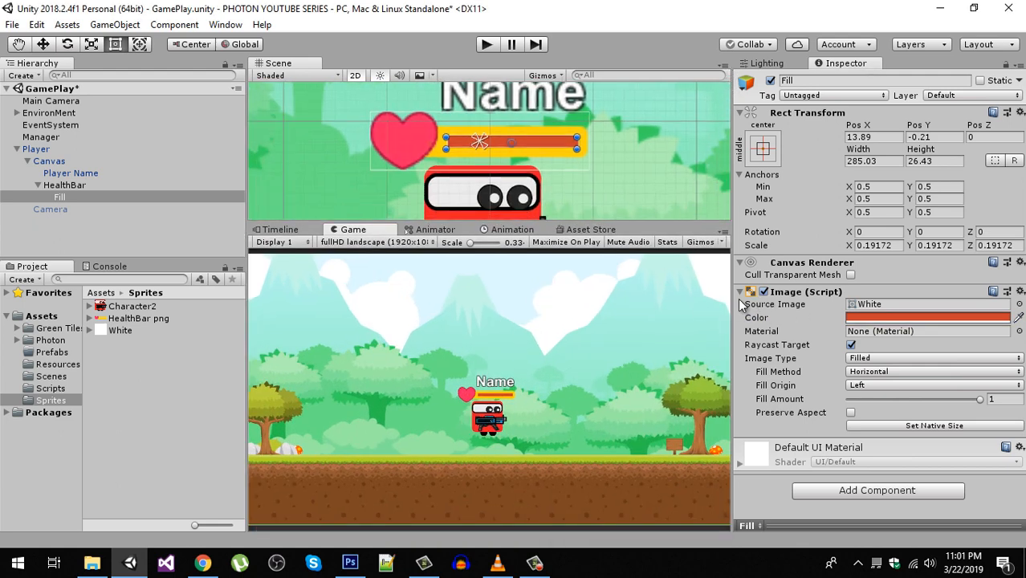
{"action": "left_click", "coordinate": [928, 318]}
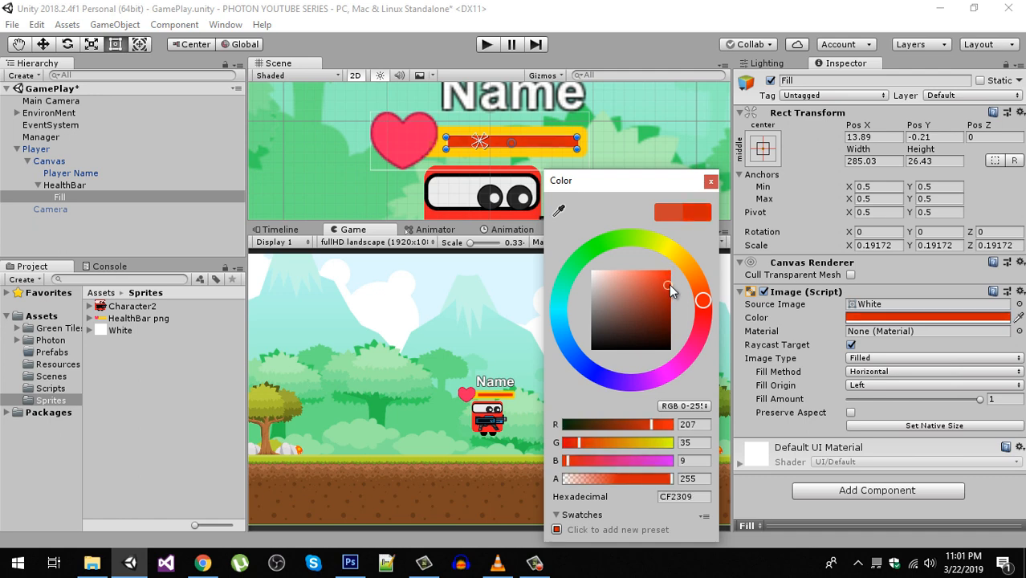
{"action": "left_click", "coordinate": [709, 180]}
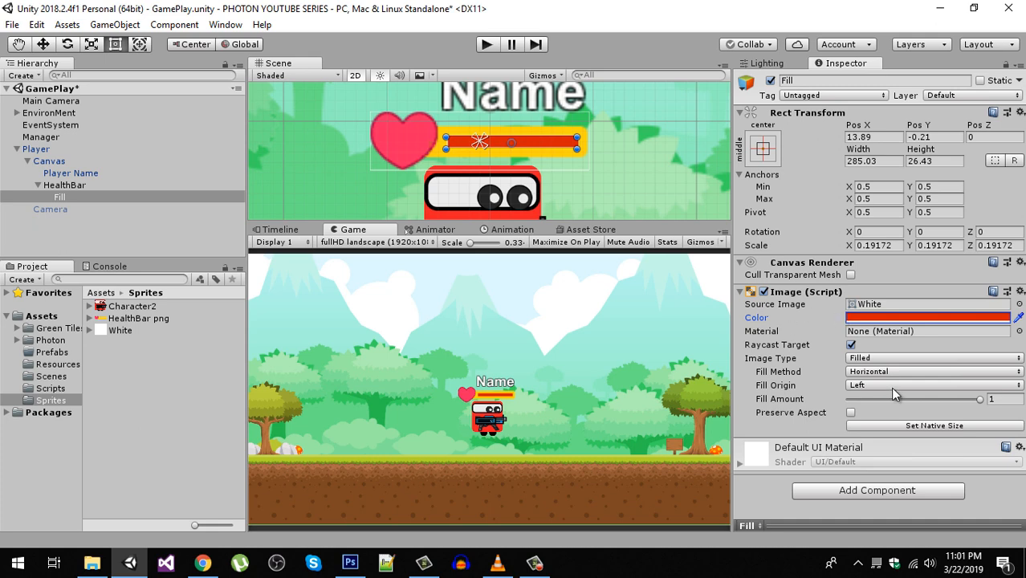
{"action": "left_click", "coordinate": [132, 318]}
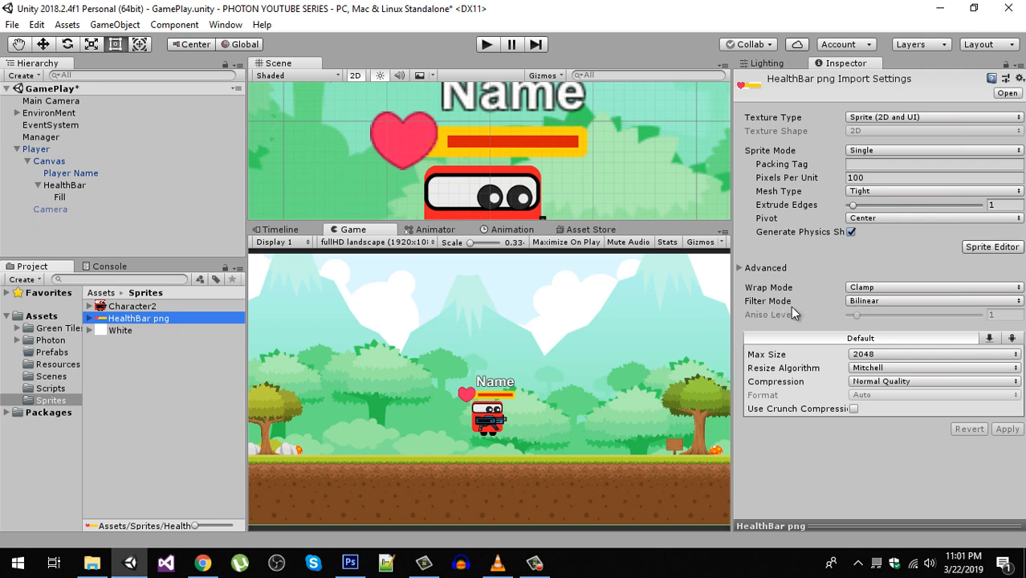
Step: Set HealthBar.png Filter Mode to Point (no filter), apply it, then view the White sprite's settings
{"action": "left_click", "coordinate": [932, 300]}
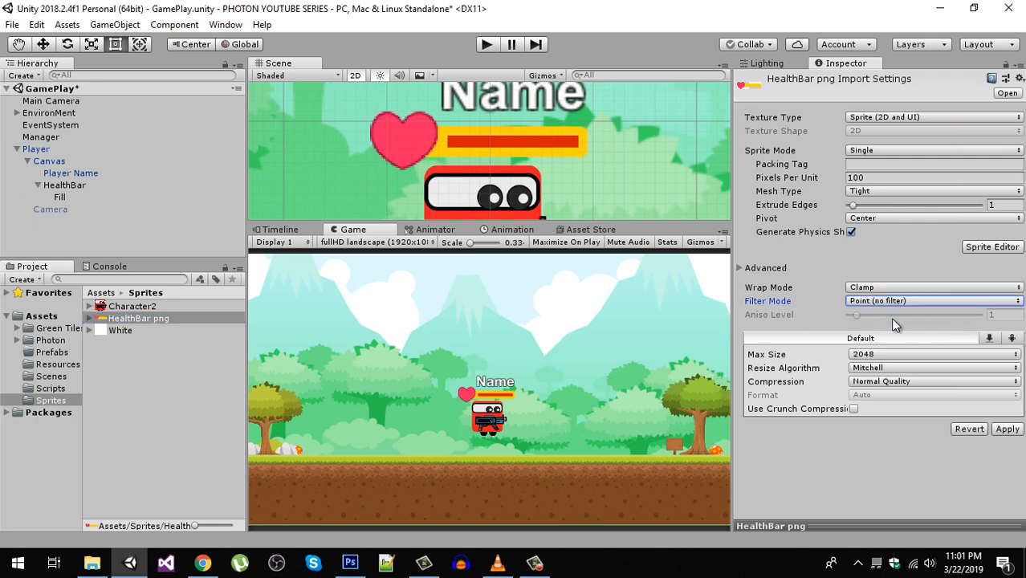
{"action": "left_click", "coordinate": [1007, 428]}
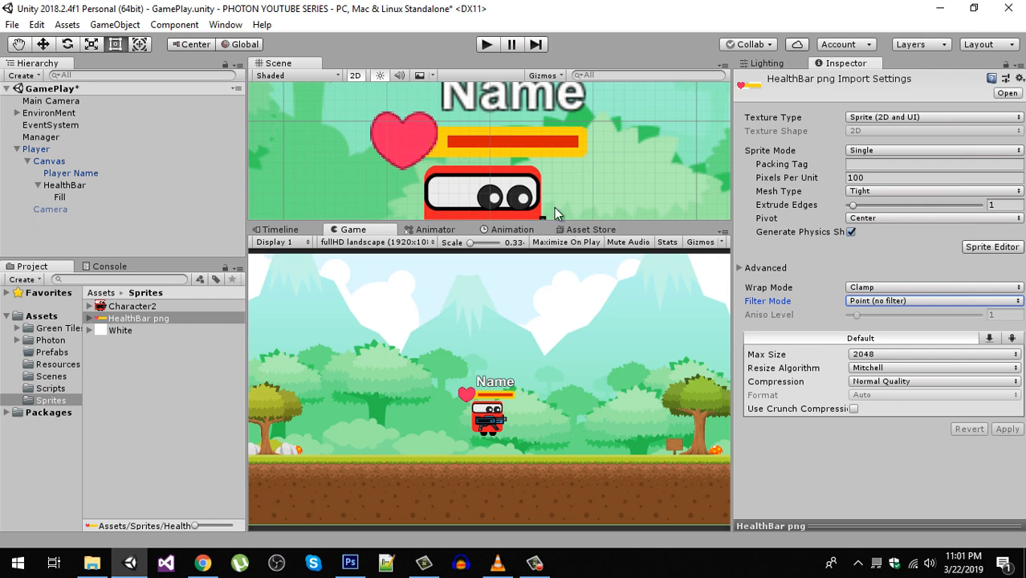
{"action": "mouse_move", "coordinate": [193, 308]}
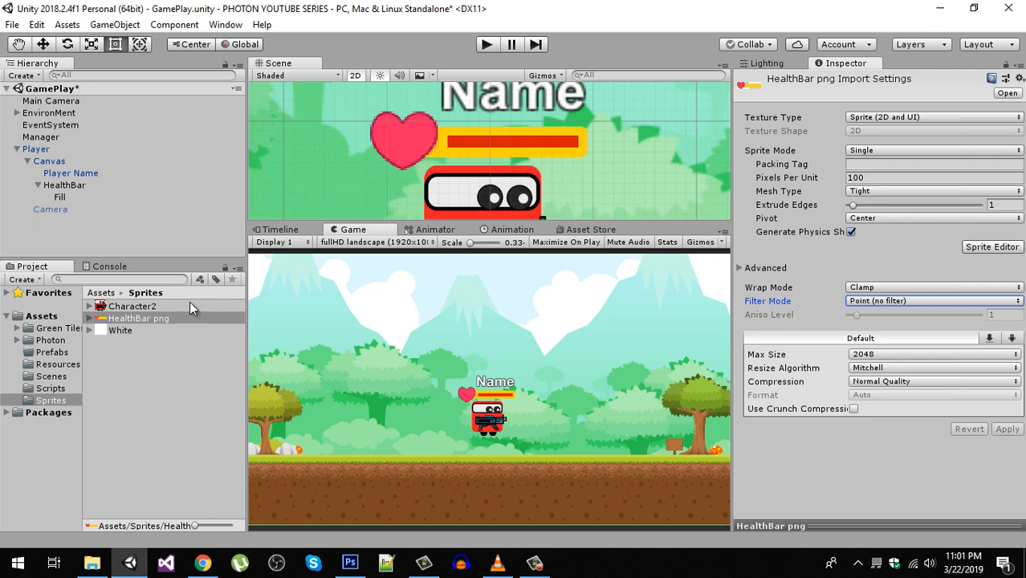
{"action": "left_click", "coordinate": [119, 331]}
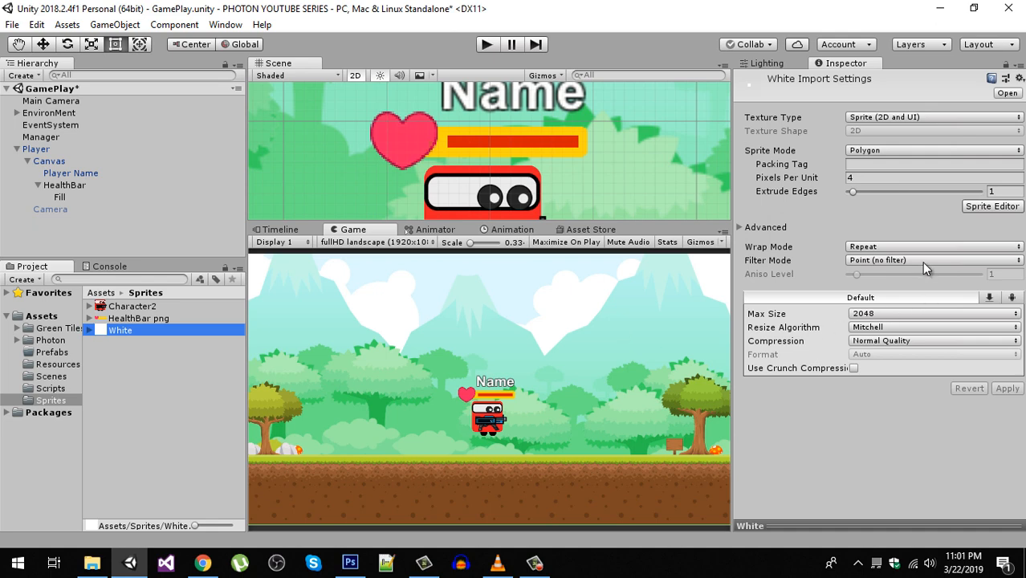
{"action": "mouse_move", "coordinate": [852, 267]}
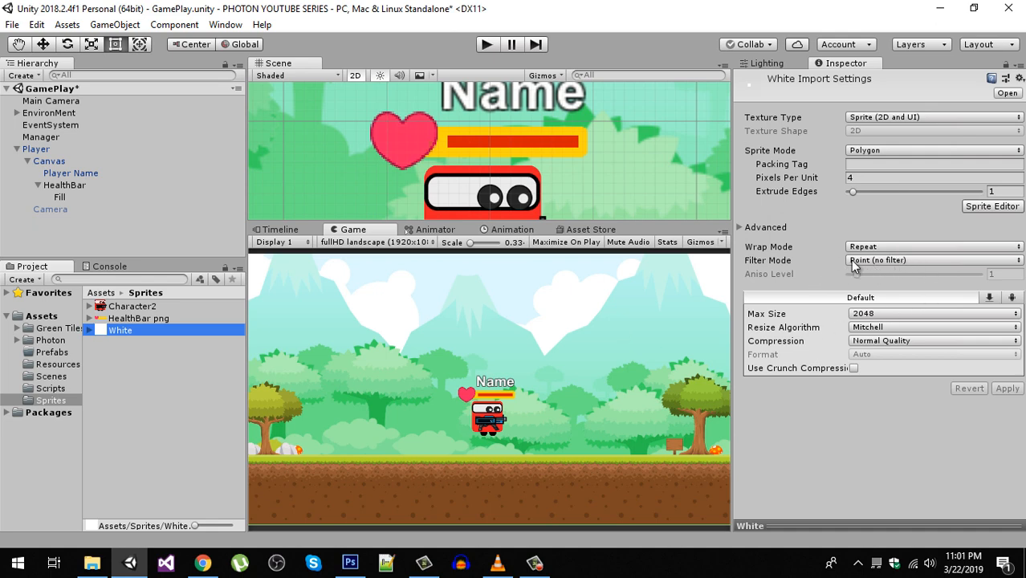
{"action": "mouse_move", "coordinate": [56, 202]}
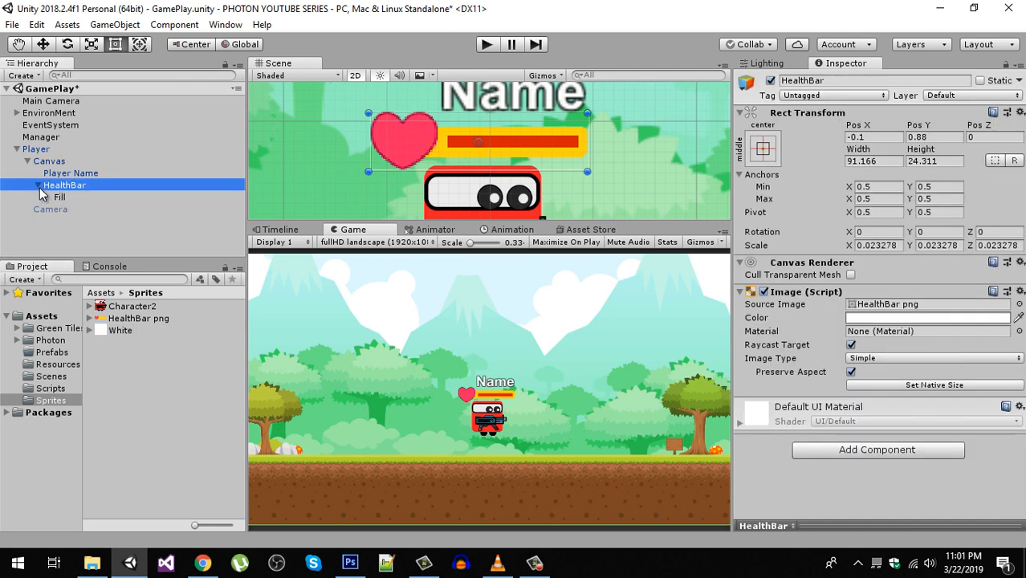
Step: Select the Player object and browse to the Scripts folder in the project
{"action": "left_click", "coordinate": [35, 148]}
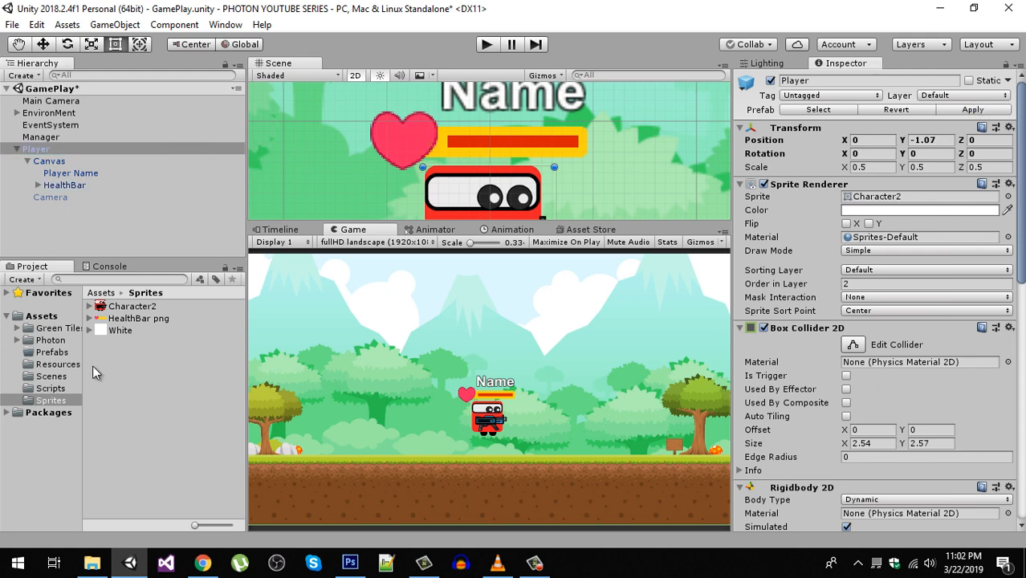
{"action": "left_click", "coordinate": [50, 388]}
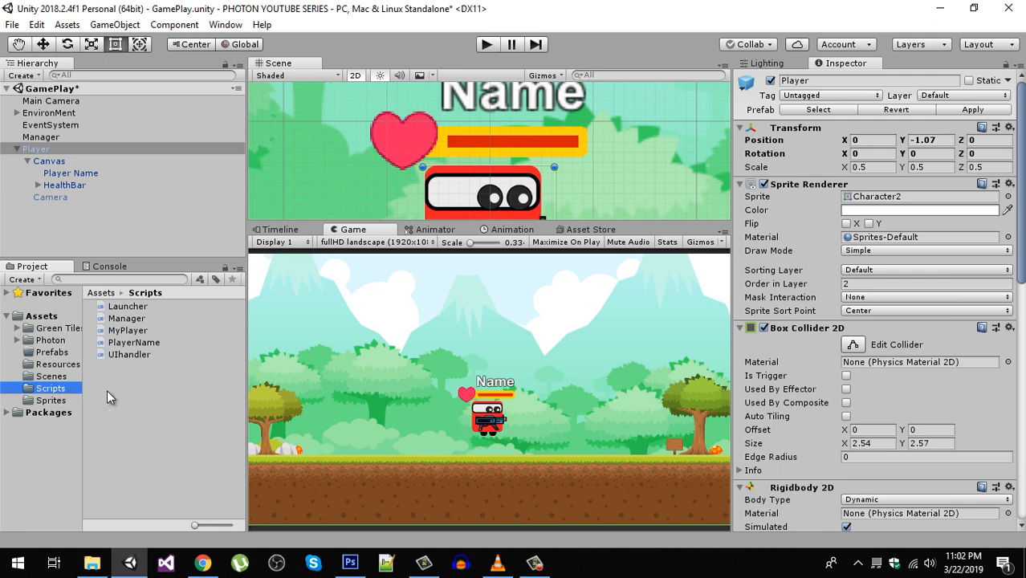
{"action": "mouse_move", "coordinate": [632, 199]}
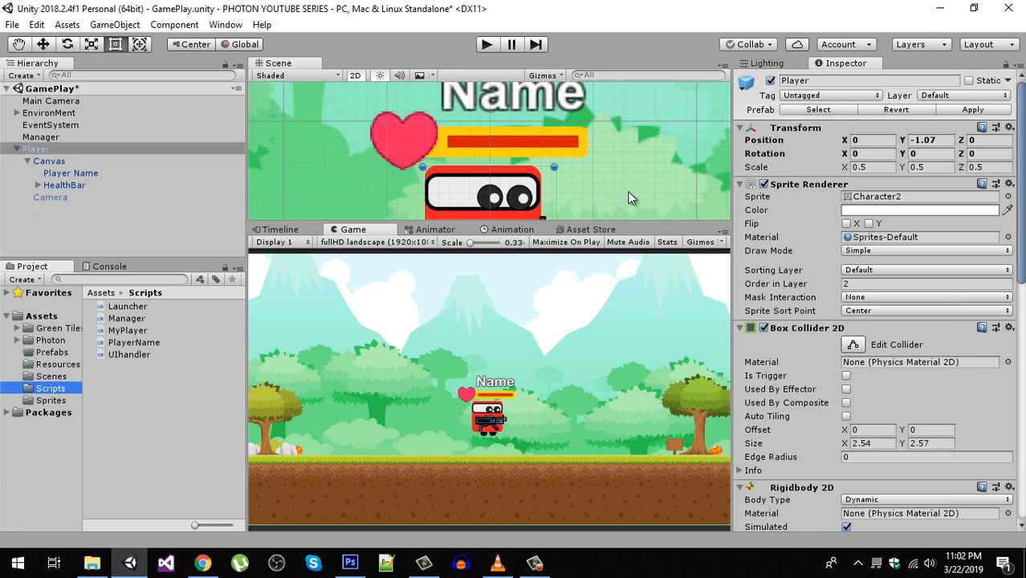
{"action": "mouse_move", "coordinate": [514, 157]}
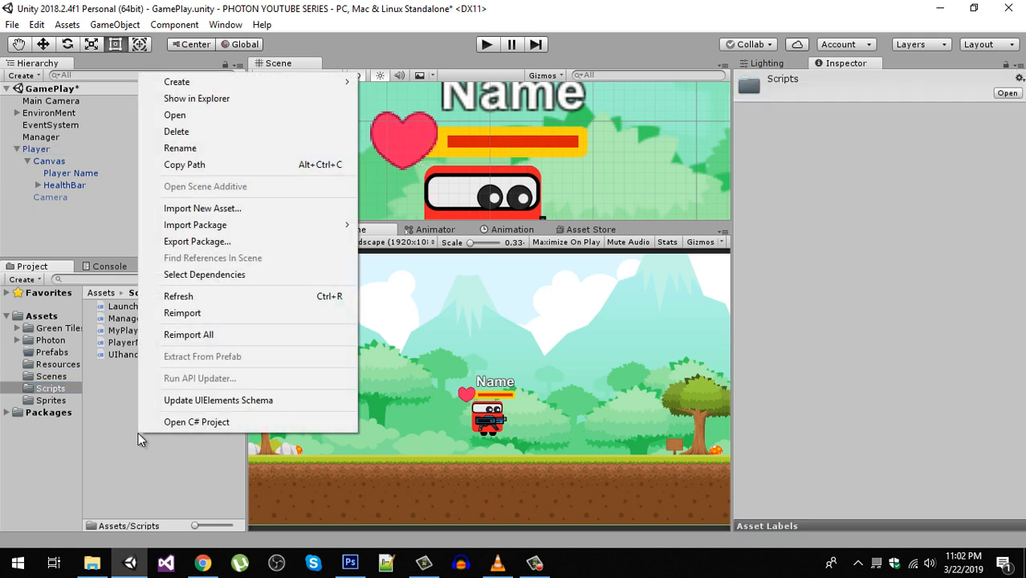
Step: Create a C# script named PlayerHealth in Scripts, then reselect the Player object
{"action": "left_click", "coordinate": [176, 81]}
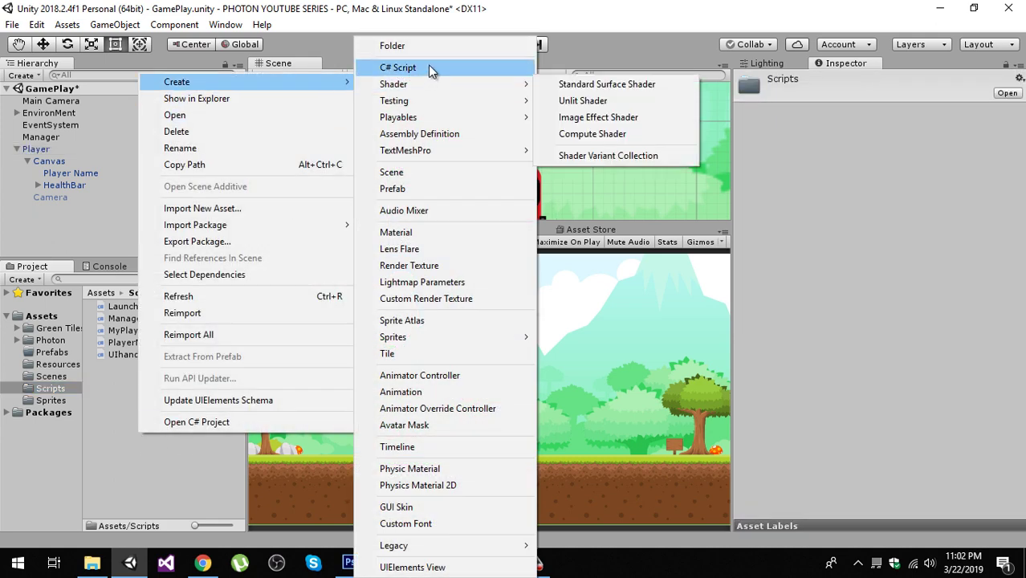
{"action": "left_click", "coordinate": [398, 67]}
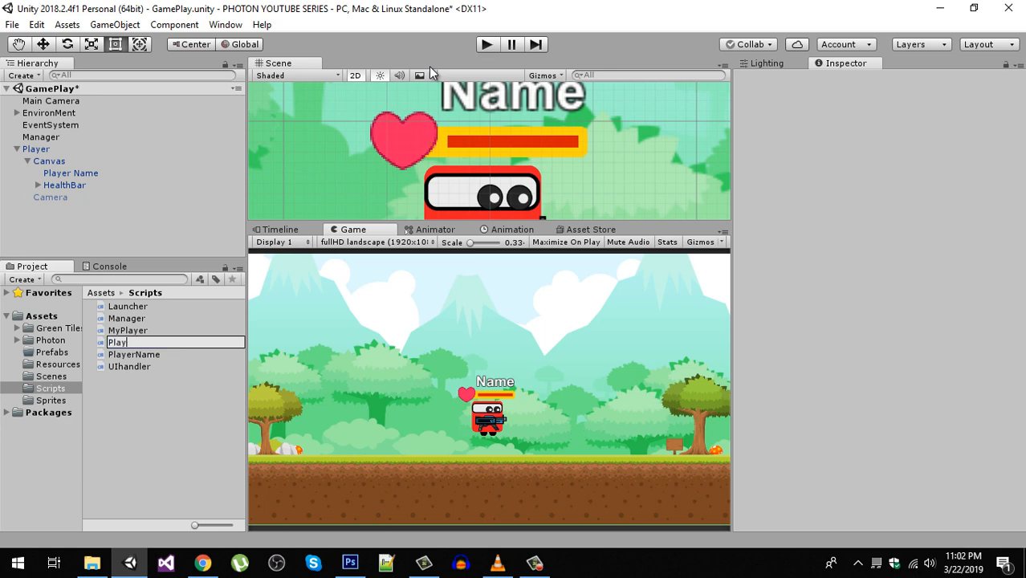
{"action": "type", "text": "PlayerHeal"}
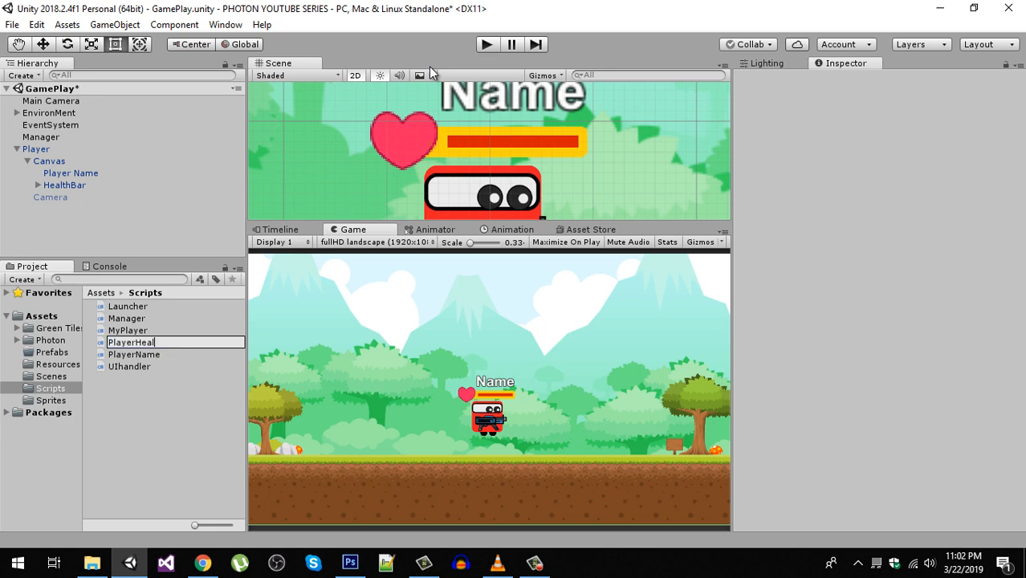
{"action": "type", "text": "th"}
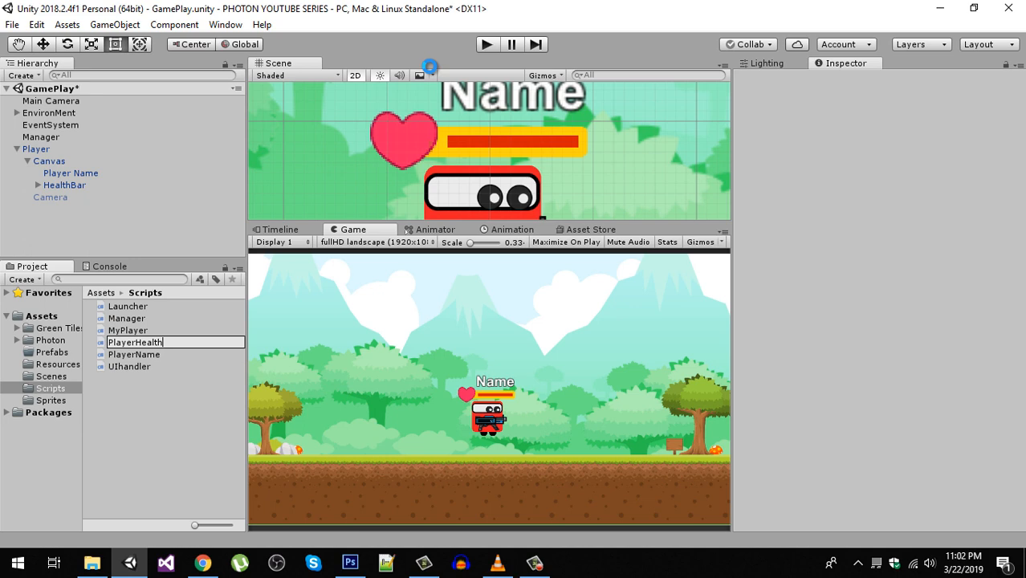
{"action": "left_click", "coordinate": [135, 342]}
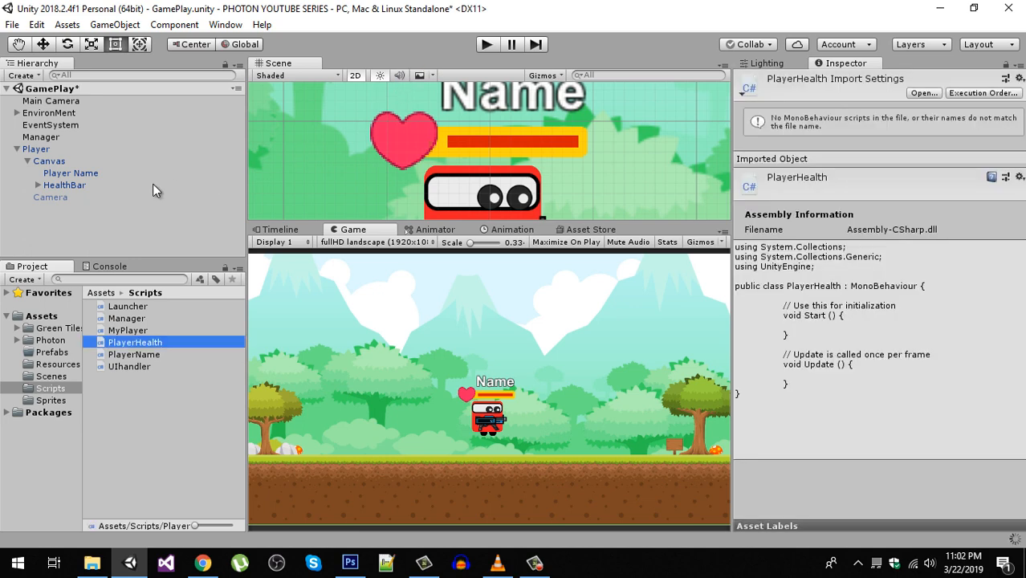
{"action": "left_click", "coordinate": [35, 148]}
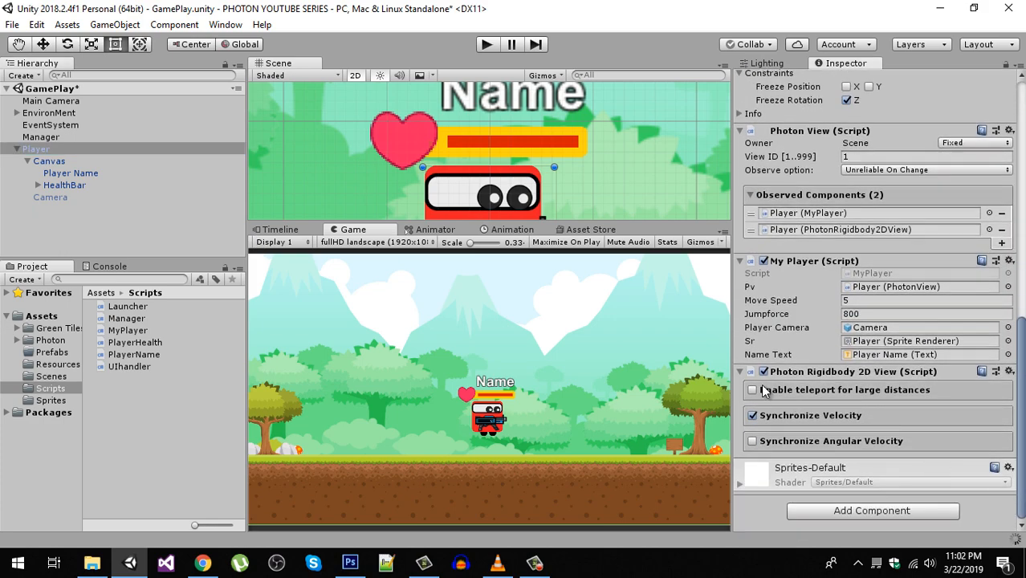
Step: Attach PlayerHealth to Player, accept losing the prefab connection, and collapse Player's children
{"action": "scroll", "scroll_direction": "up", "scroll_amount": 3}
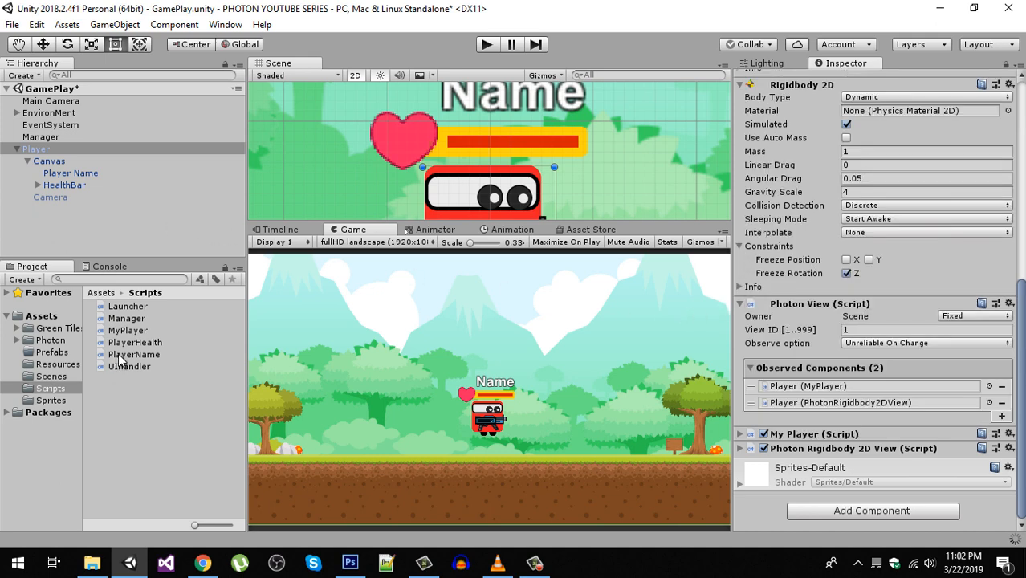
{"action": "mouse_move", "coordinate": [138, 382]}
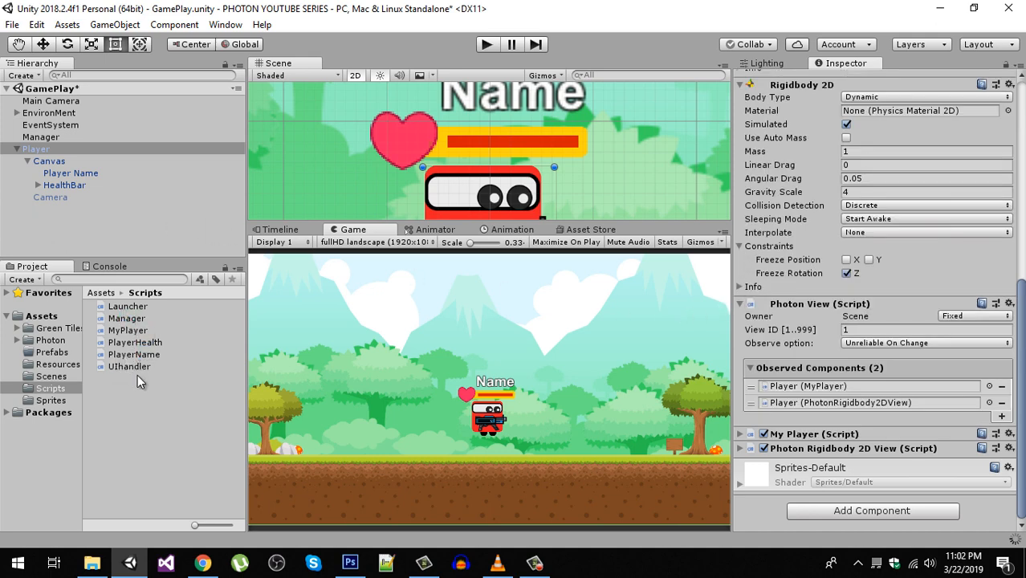
{"action": "mouse_move", "coordinate": [659, 459]}
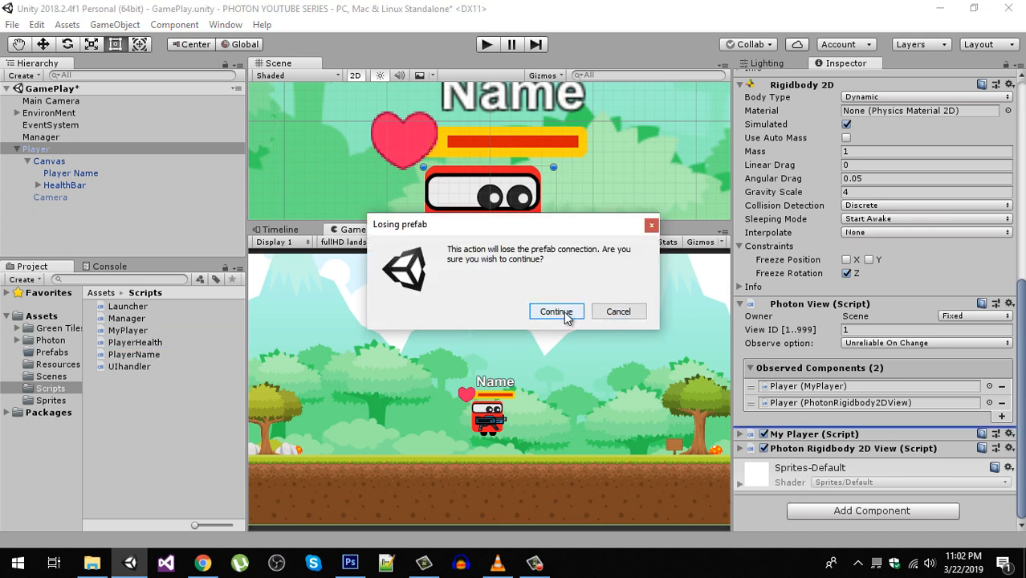
{"action": "left_click", "coordinate": [556, 311]}
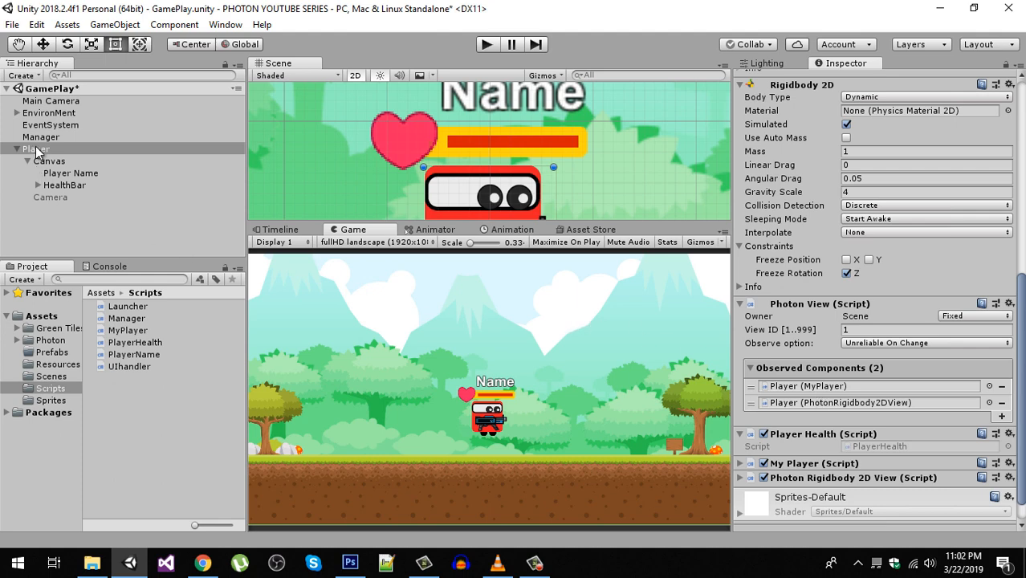
{"action": "left_click", "coordinate": [35, 149]}
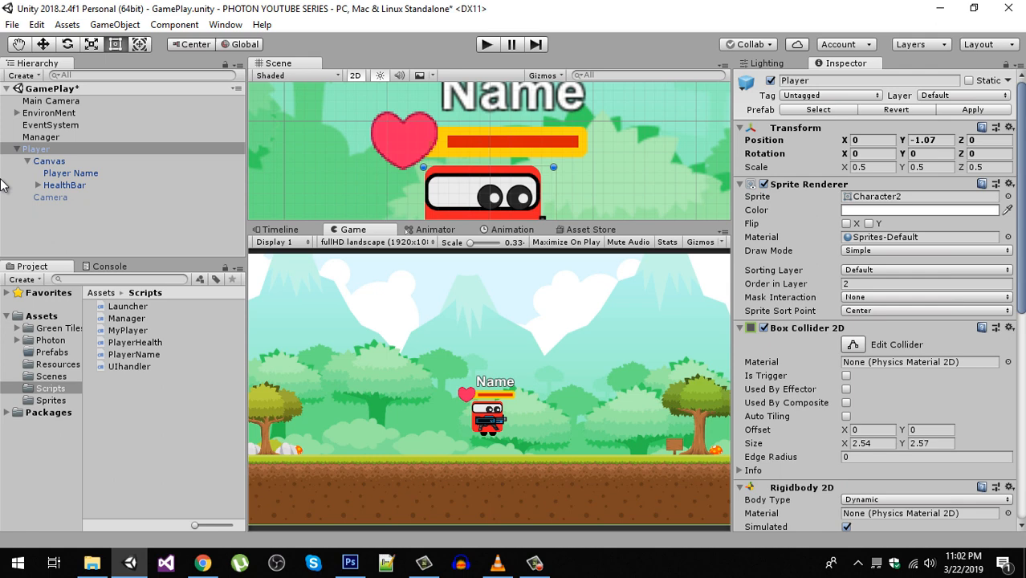
{"action": "left_click", "coordinate": [35, 148]}
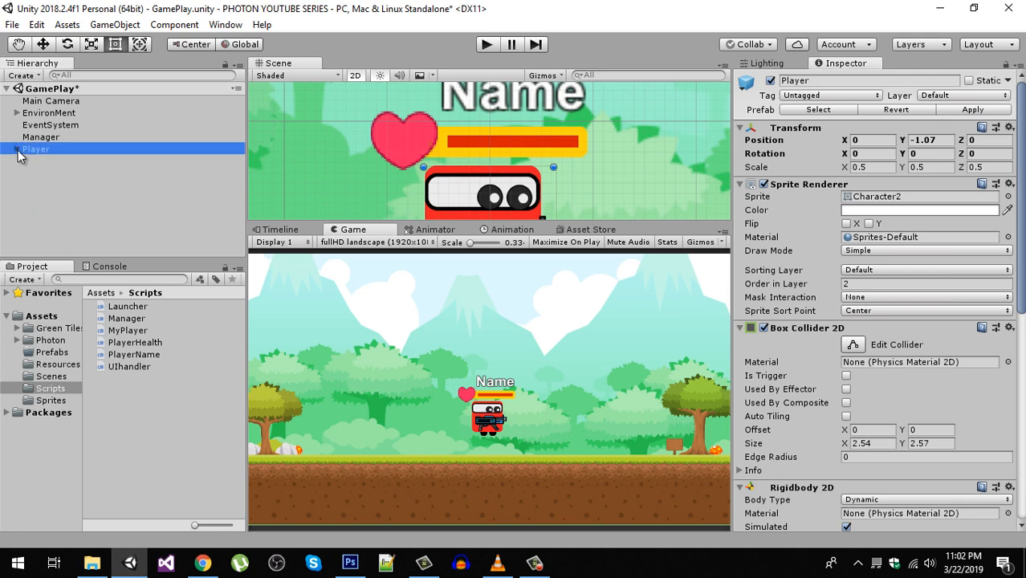
{"action": "mouse_move", "coordinate": [510, 405]}
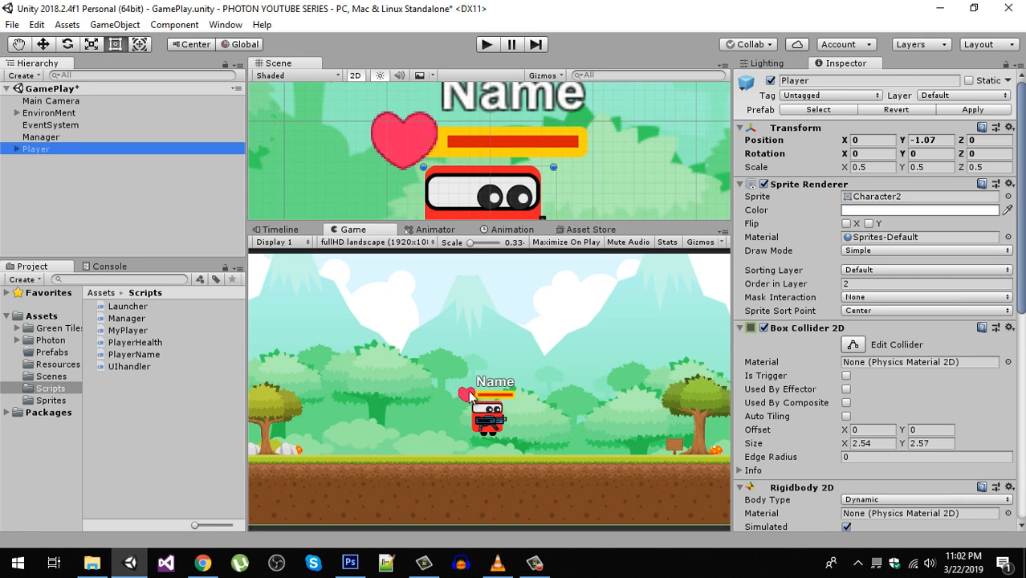
{"action": "mouse_move", "coordinate": [489, 390]}
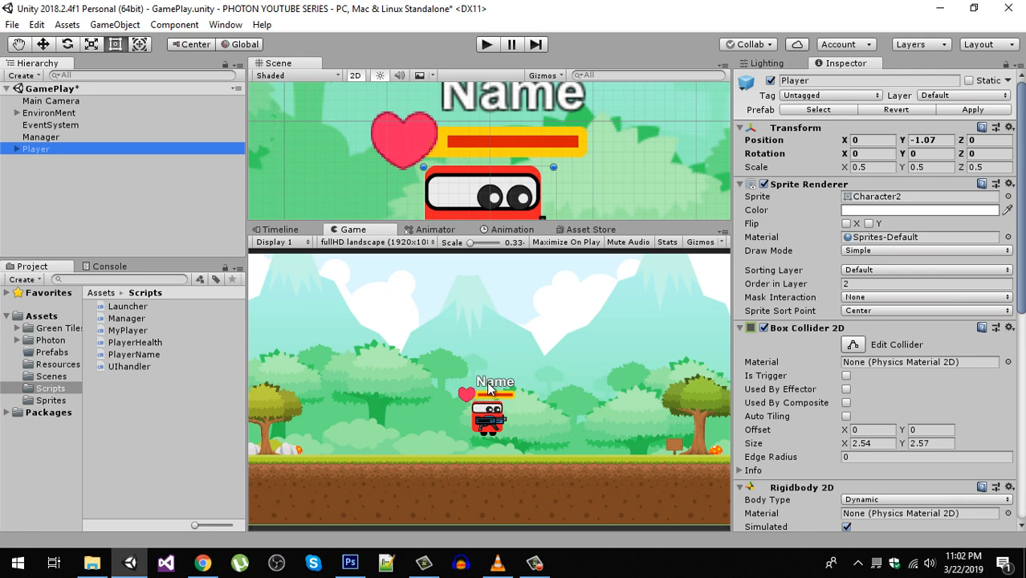
{"action": "mouse_move", "coordinate": [521, 378]}
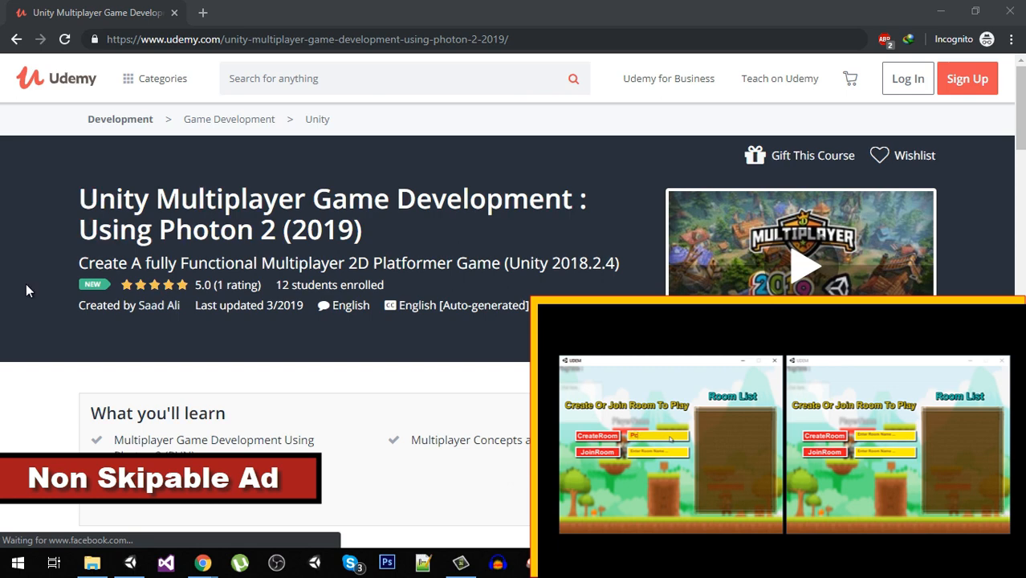
Step: Scroll the Udemy Photon 2 course page down to Course content and back up
{"action": "scroll", "scroll_direction": "down", "scroll_amount": 3}
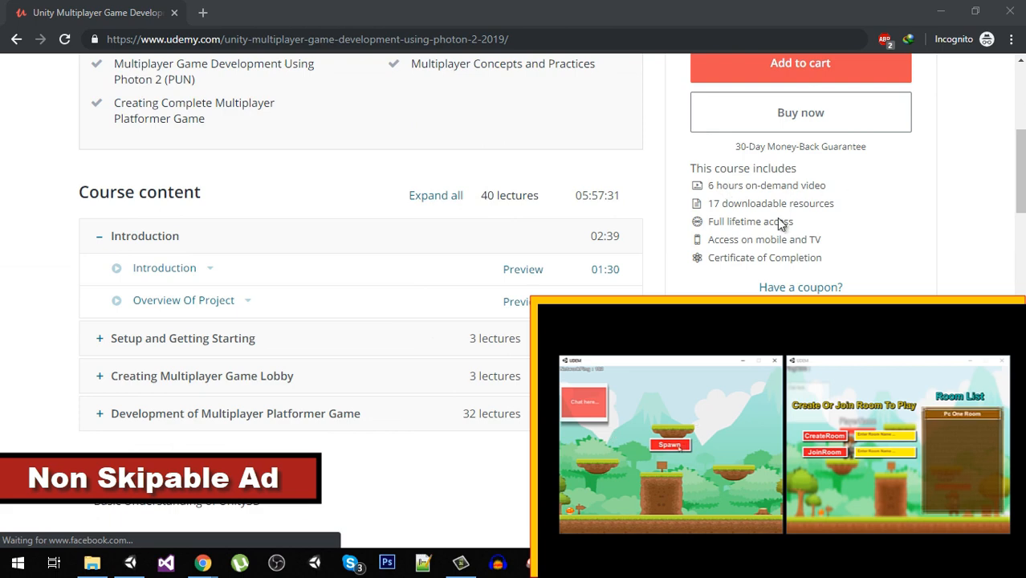
{"action": "scroll", "scroll_direction": "up", "scroll_amount": 3}
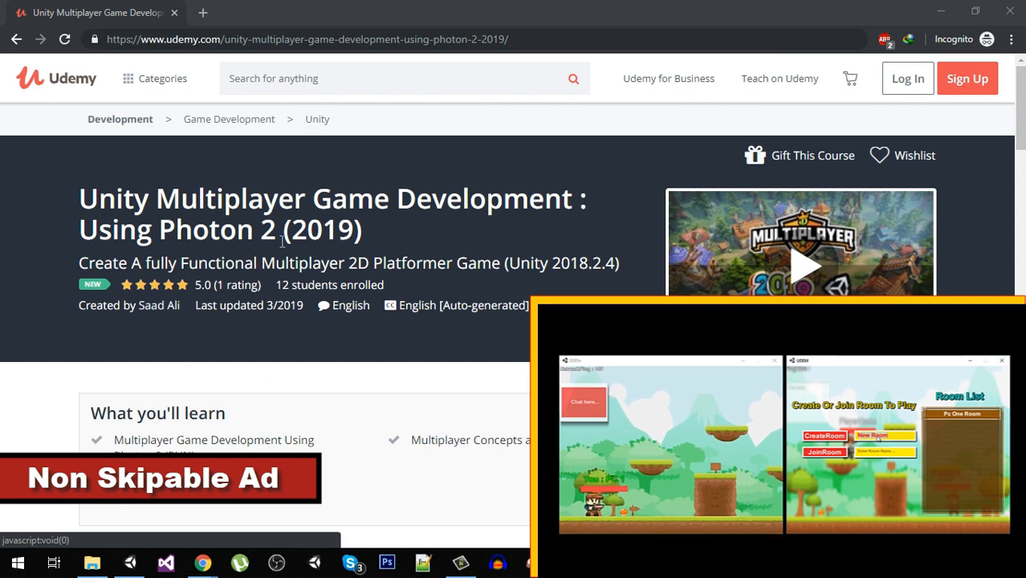
{"action": "scroll", "scroll_direction": "down", "scroll_amount": 3}
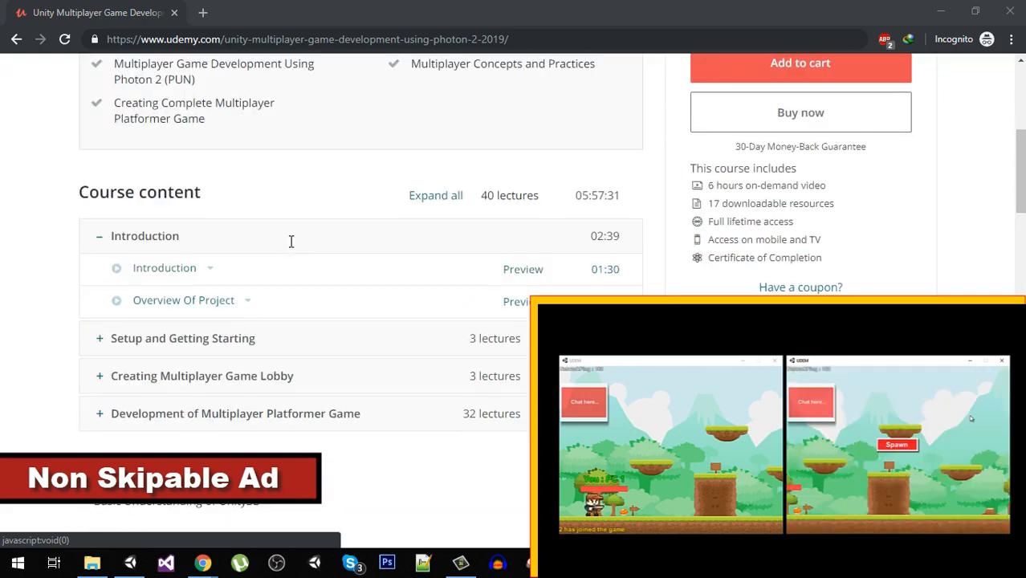
{"action": "scroll", "scroll_direction": "up", "scroll_amount": 3}
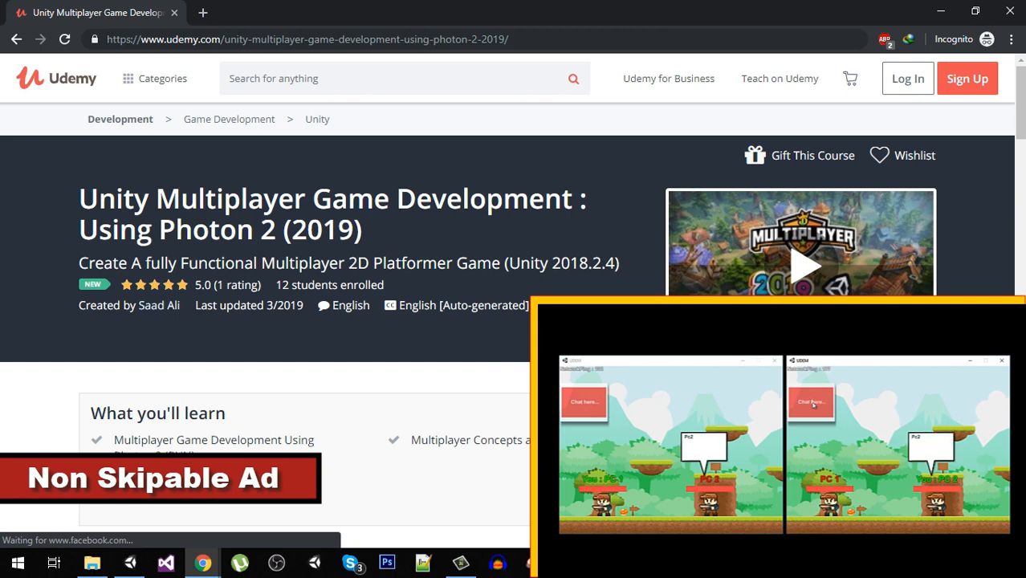
{"action": "mouse_move", "coordinate": [498, 420]}
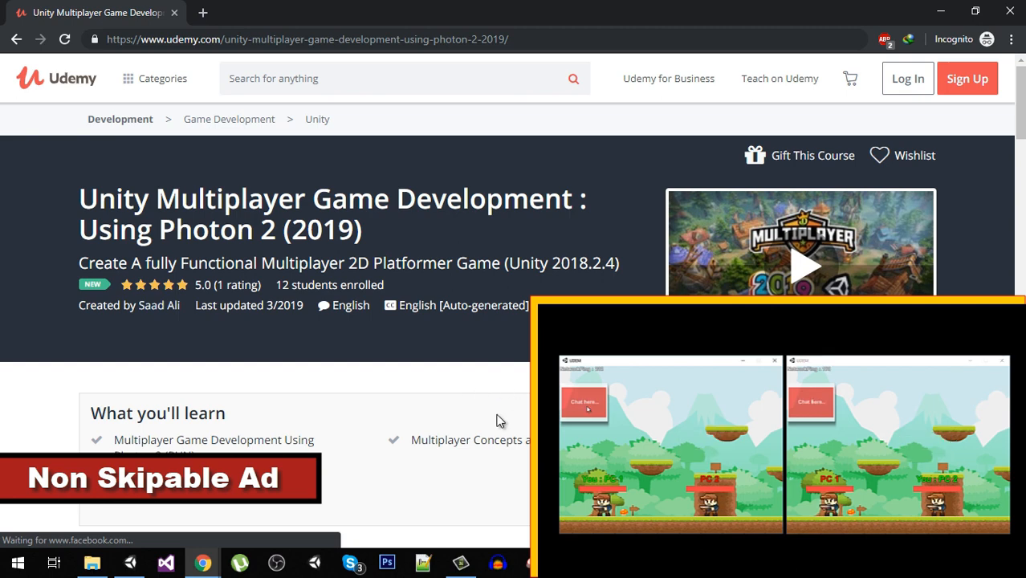